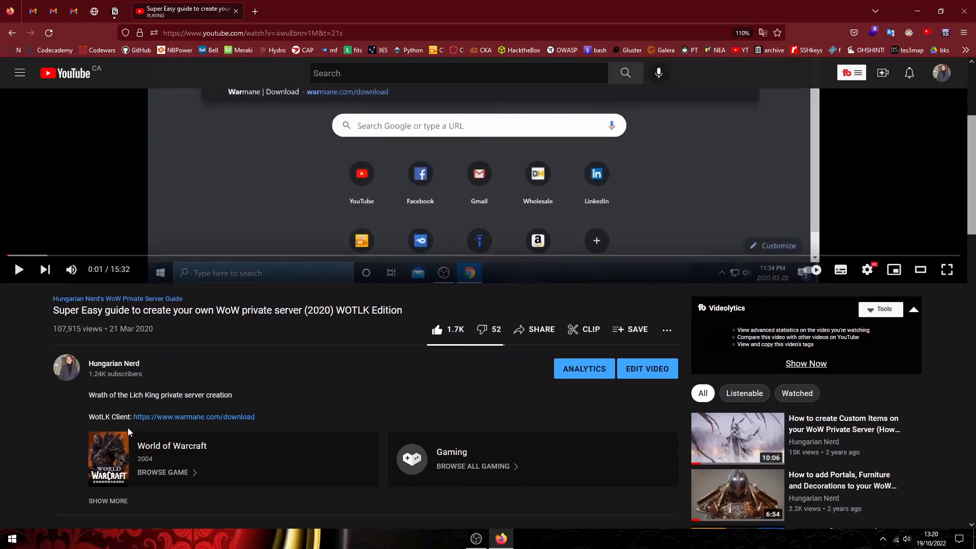
Step: Expand the video description and open the No-IP and HeidiSQL links in new tabs, landing on No-IP
{"action": "left_click", "coordinate": [108, 500]}
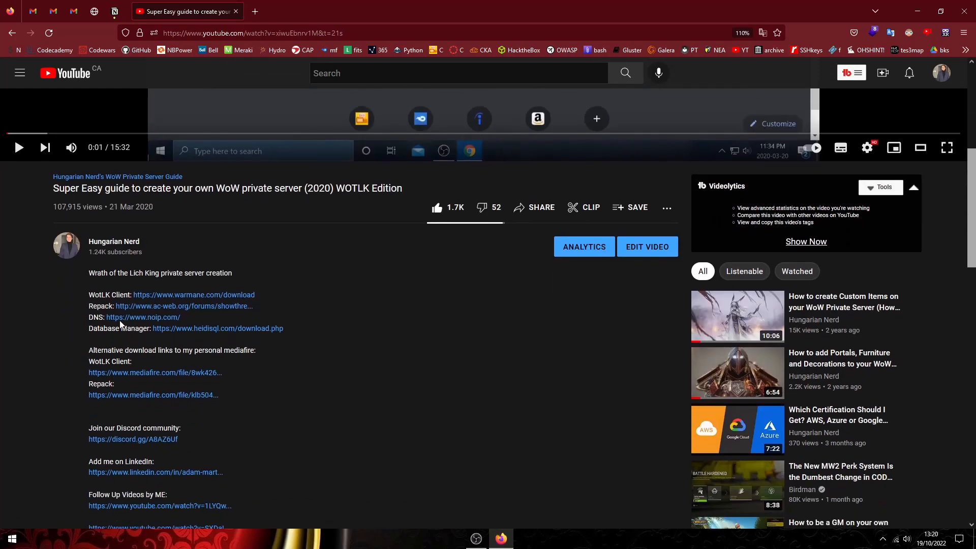
{"action": "mouse_move", "coordinate": [116, 379]}
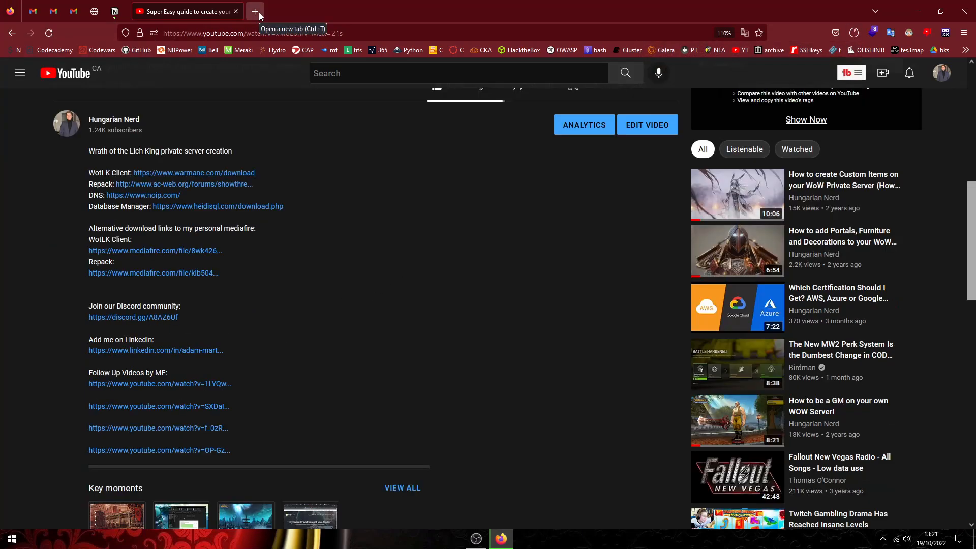
{"action": "mouse_move", "coordinate": [216, 207]}
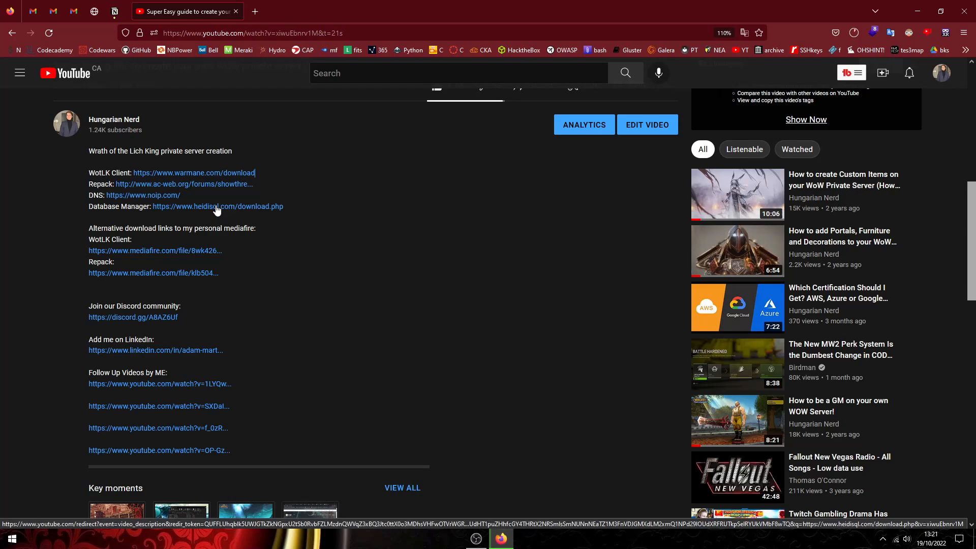
{"action": "left_click", "coordinate": [143, 195]}
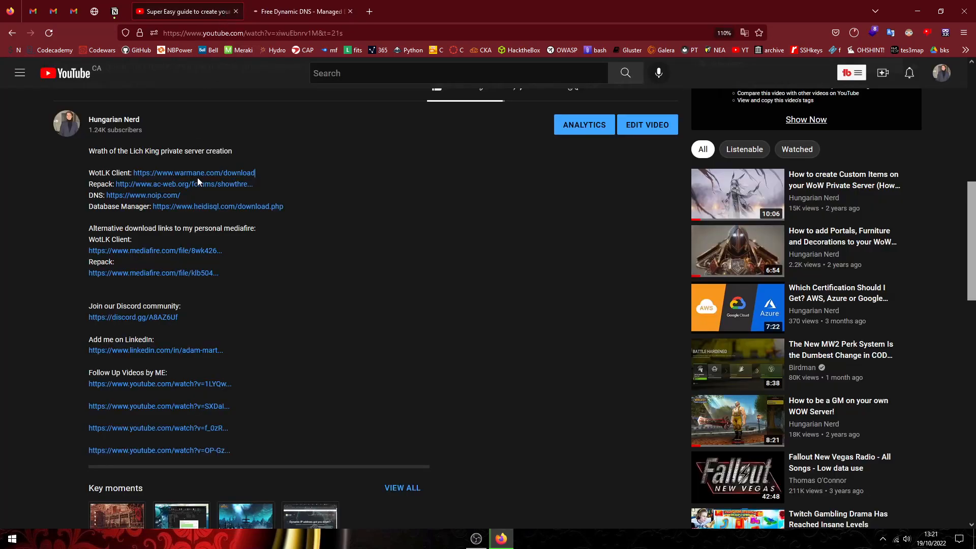
{"action": "left_click", "coordinate": [218, 206]}
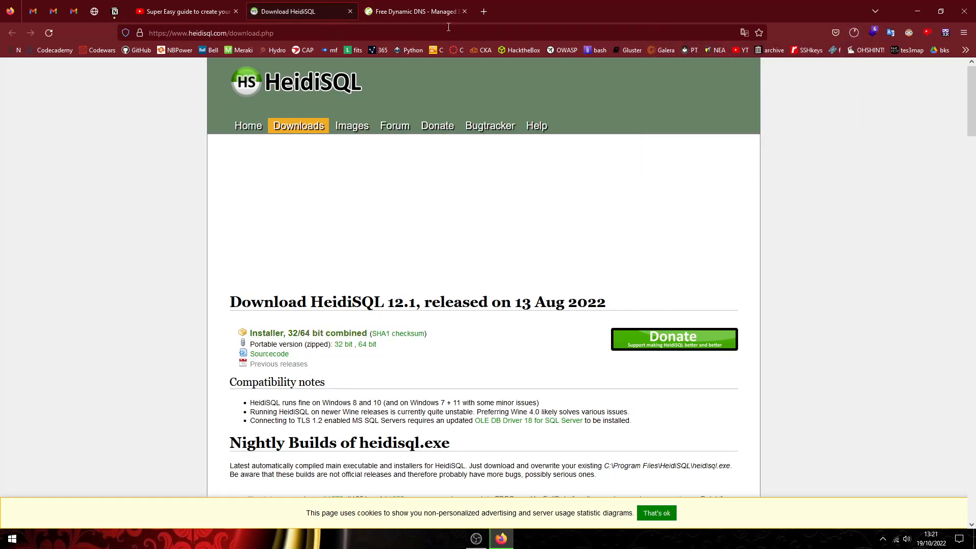
{"action": "left_click", "coordinate": [414, 11]}
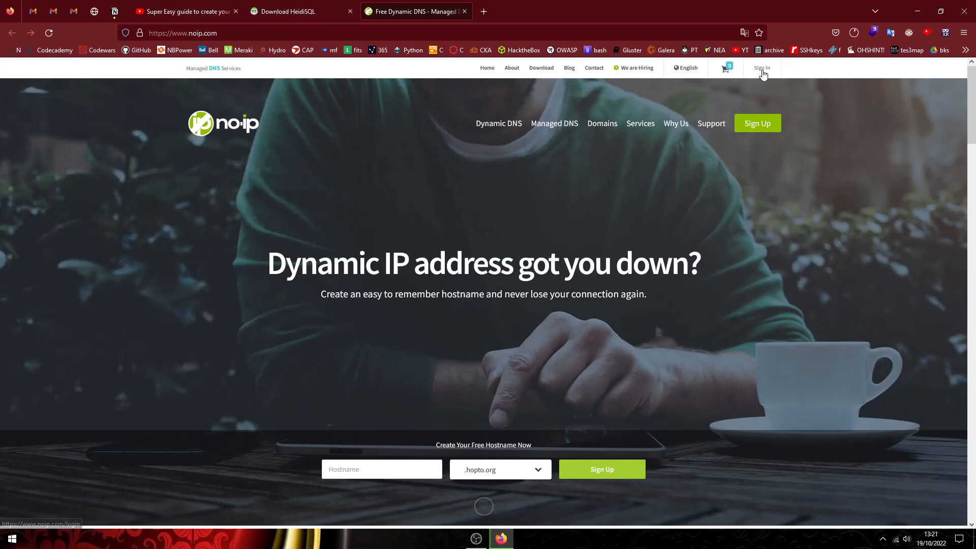
Step: Sign in and create the hostname cloudrulertemple.zapto.org under Dynamic DNS > No-IP Hostnames
{"action": "left_click", "coordinate": [762, 67]}
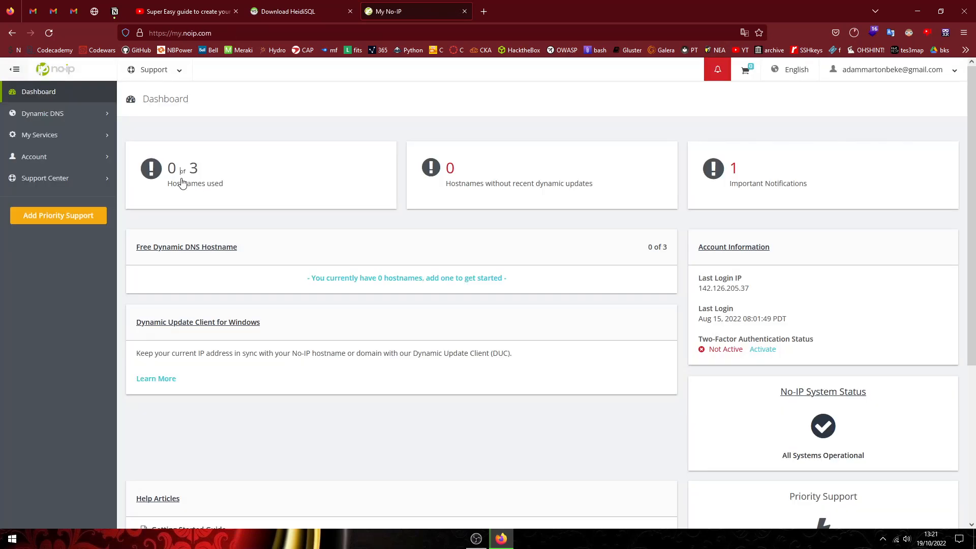
{"action": "left_click", "coordinate": [42, 114]}
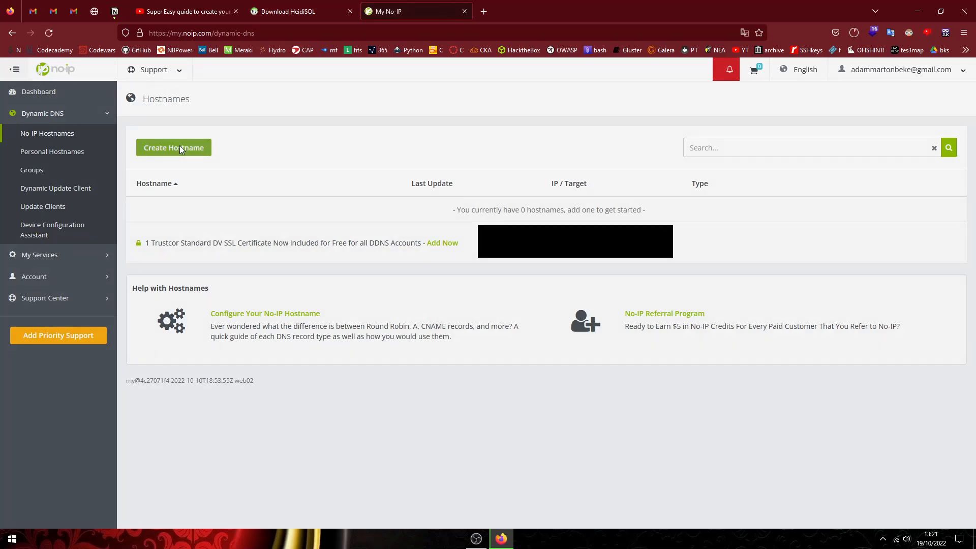
{"action": "left_click", "coordinate": [173, 148]}
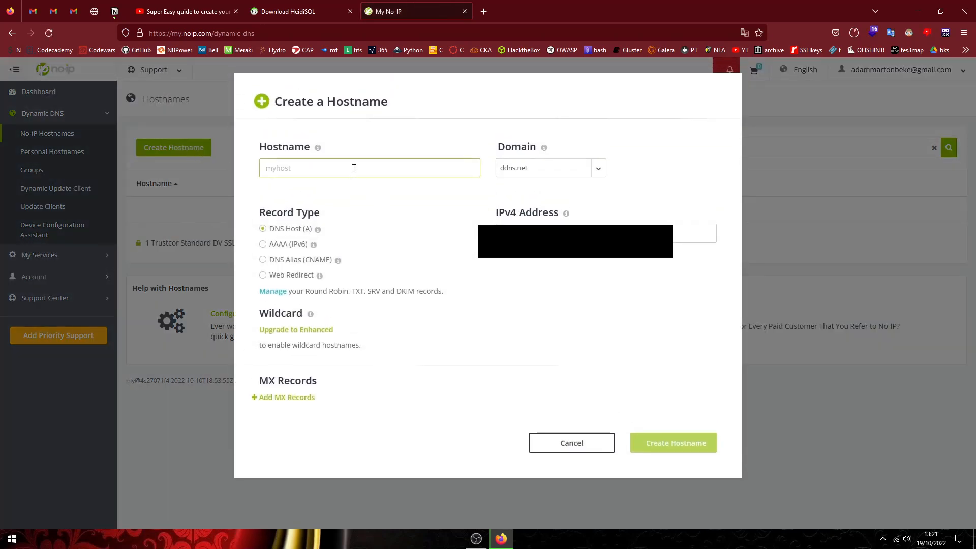
{"action": "type", "text": "cloudrulertemple"}
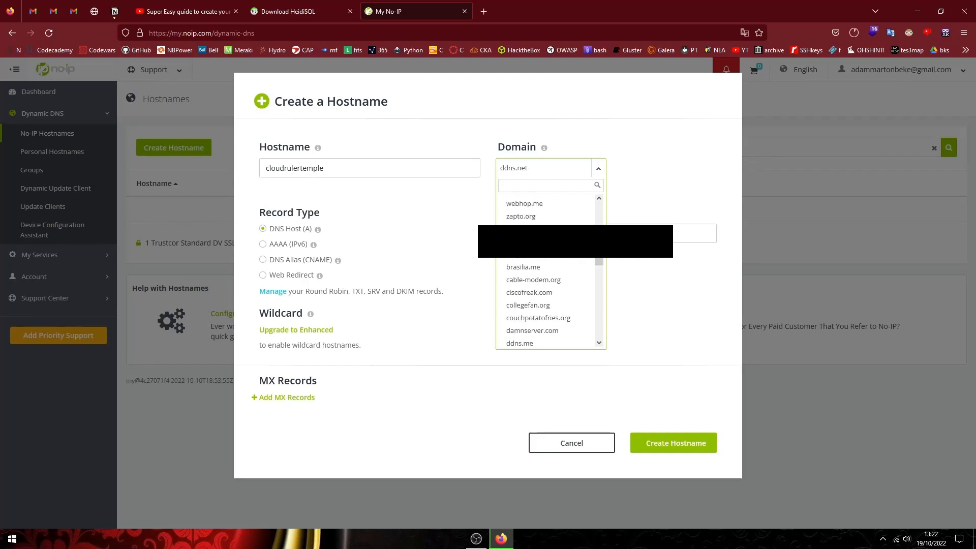
{"action": "left_click", "coordinate": [521, 216]}
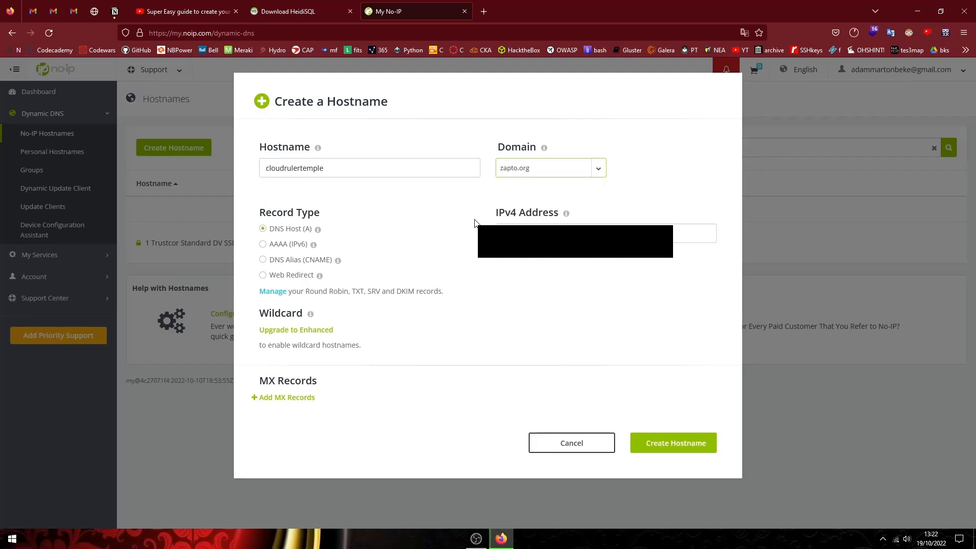
{"action": "mouse_move", "coordinate": [425, 239]}
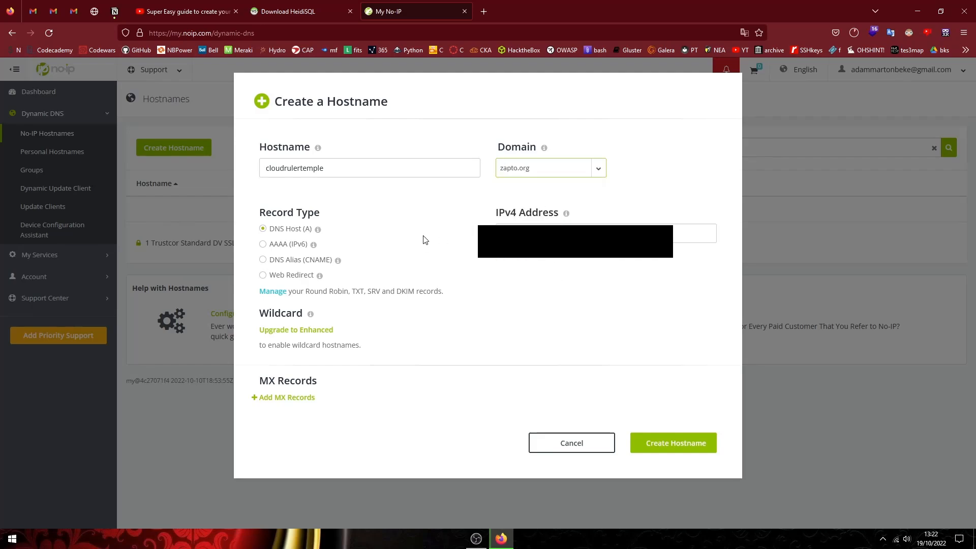
{"action": "left_click", "coordinate": [695, 234]}
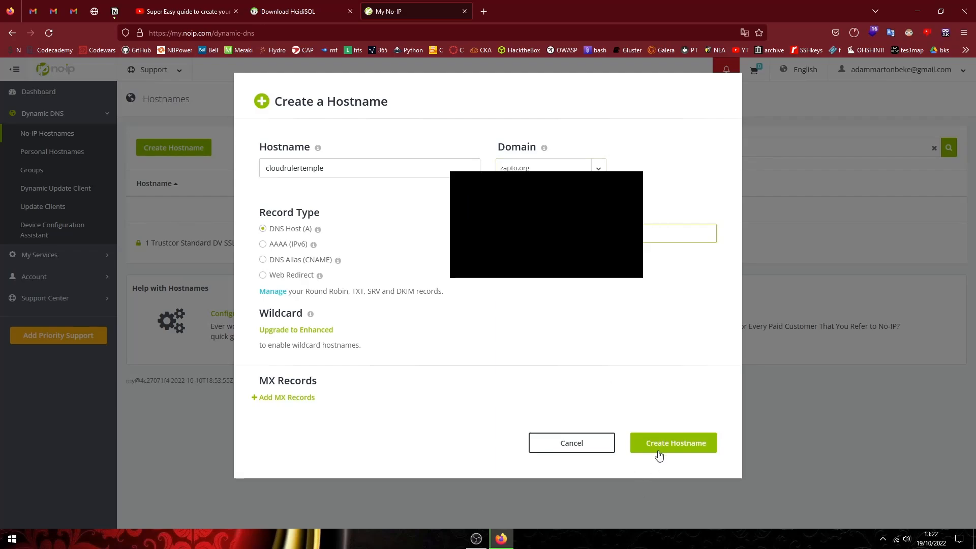
{"action": "left_click", "coordinate": [674, 443]}
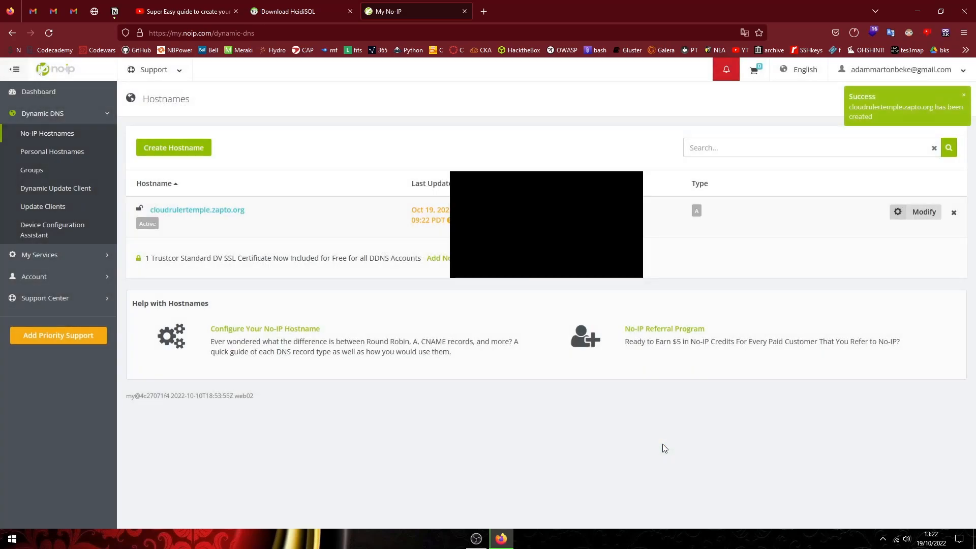
{"action": "mouse_move", "coordinate": [665, 421]}
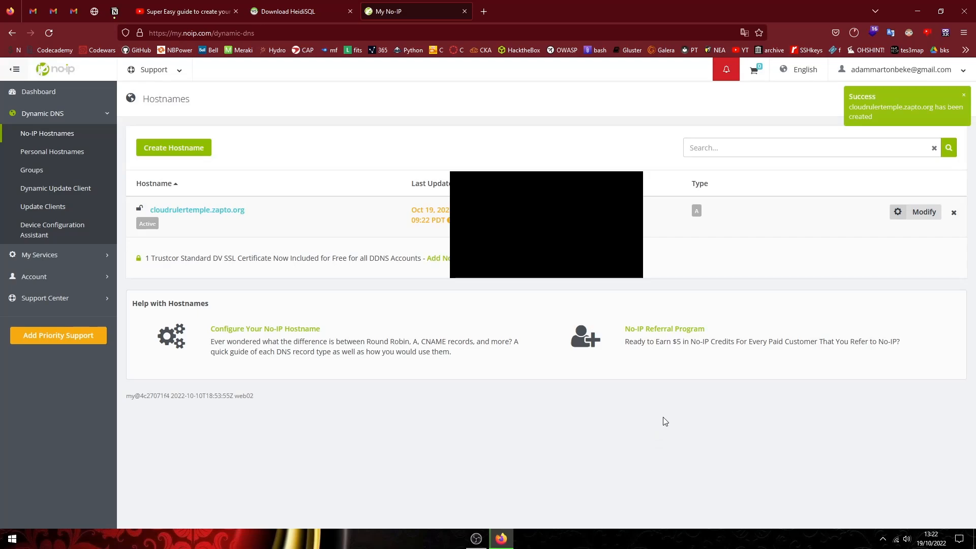
Step: Run ipconfig /all in Command Prompt and select the default gateway 192.168.2.1
{"action": "left_click", "coordinate": [529, 539]}
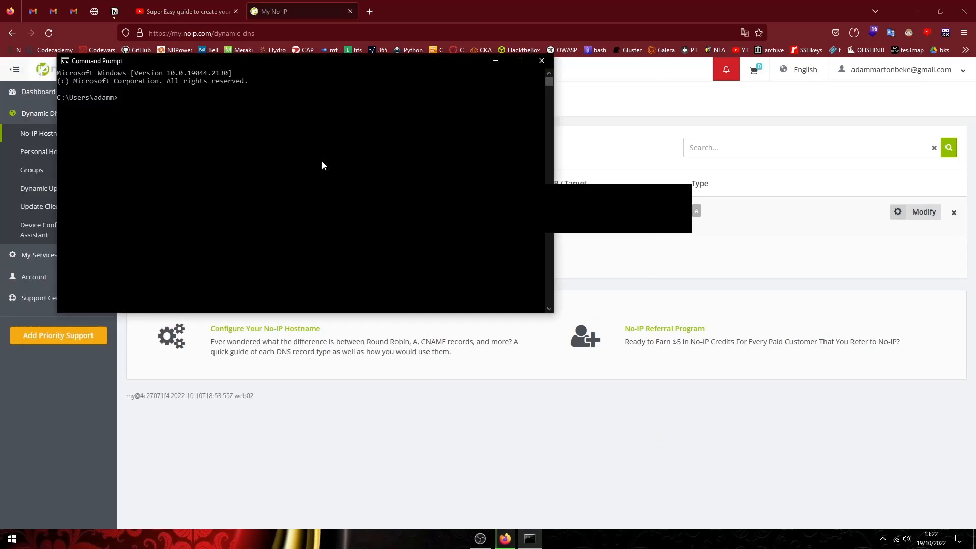
{"action": "type", "text": "ipconfig /all"}
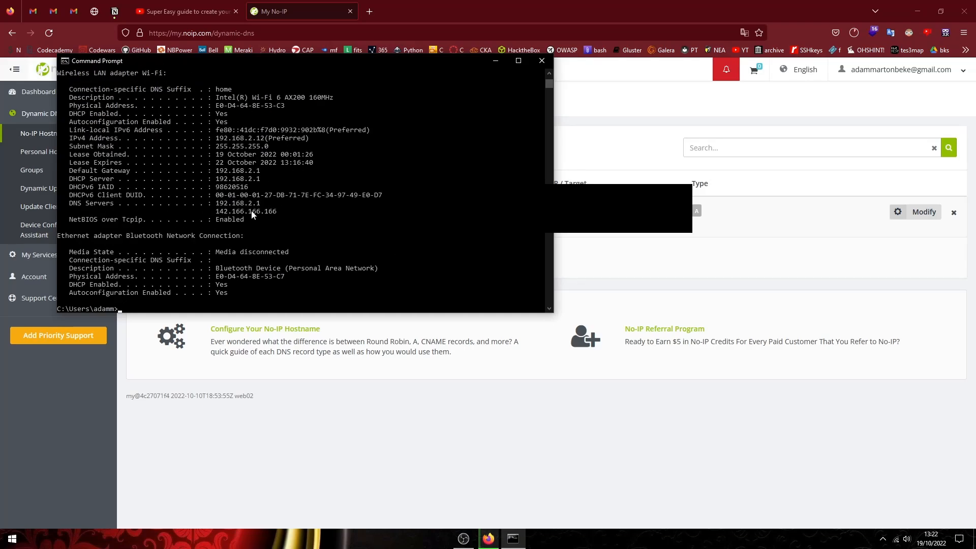
{"action": "mouse_move", "coordinate": [87, 187]}
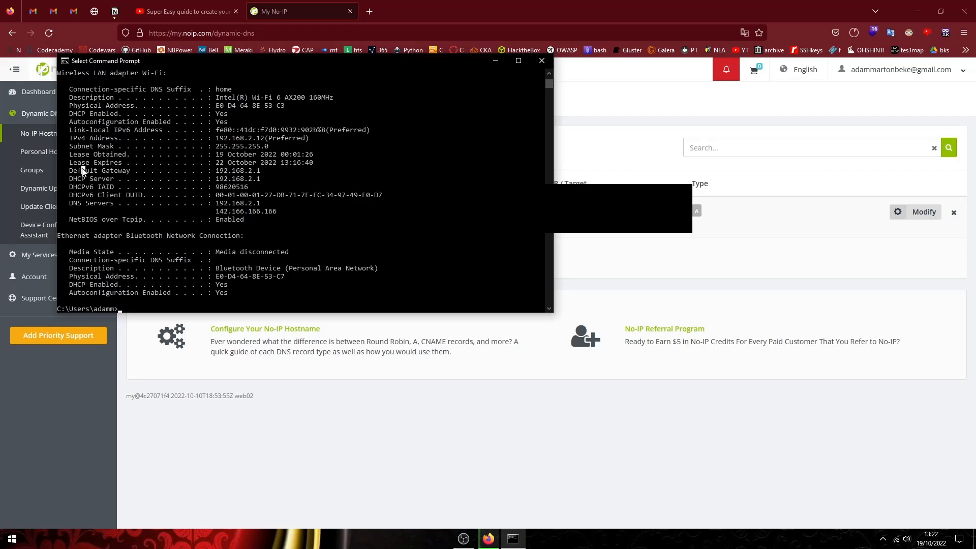
{"action": "left_click_drag", "start_coordinate": [231, 171], "coordinate": [264, 171]}
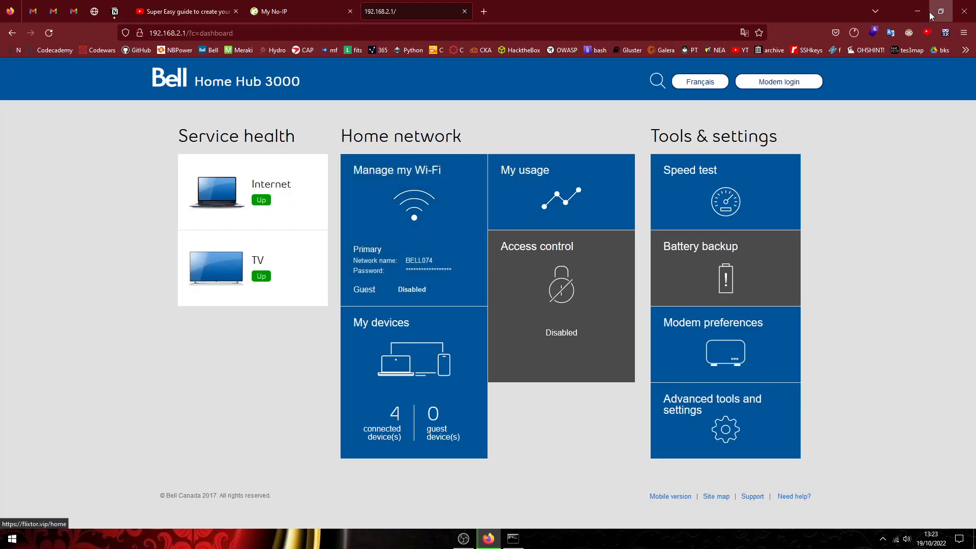
Step: Log in to the modem at 192.168.2.1 and enter Advanced tools and settings
{"action": "left_click", "coordinate": [725, 421]}
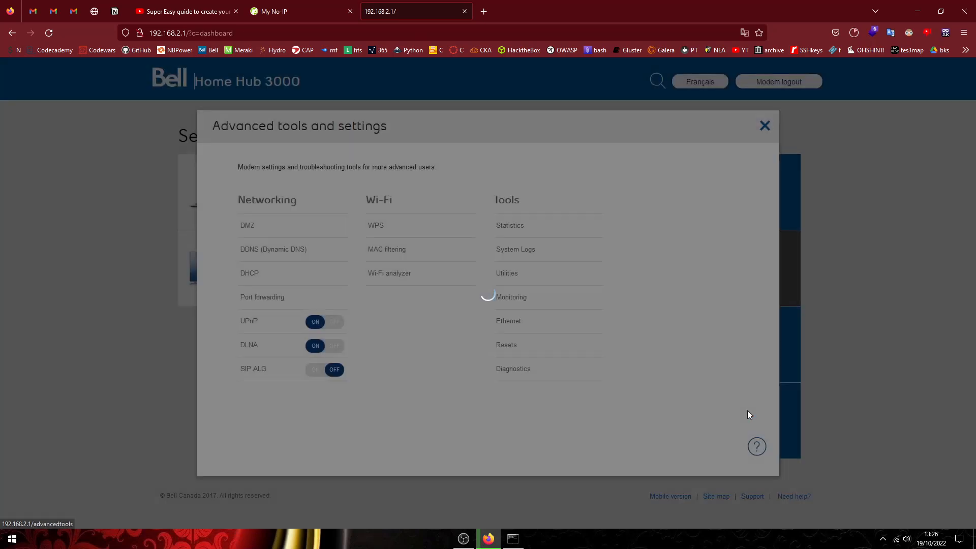
{"action": "left_click", "coordinate": [262, 297]}
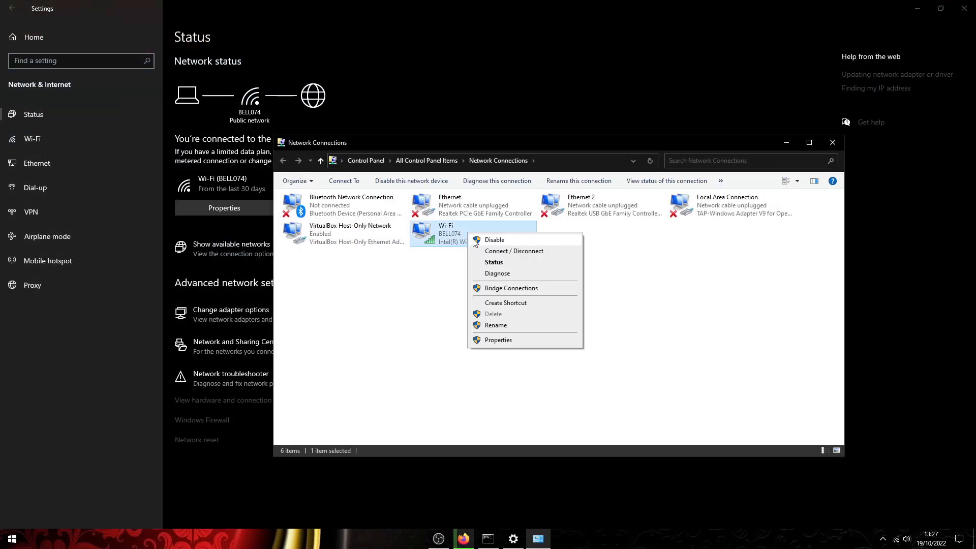
Step: Set the Wi-Fi adapter to static IP 192.168.2.12, gateway 192.168.2.1 and DNS 8.8.8.8
{"action": "left_click", "coordinate": [499, 339]}
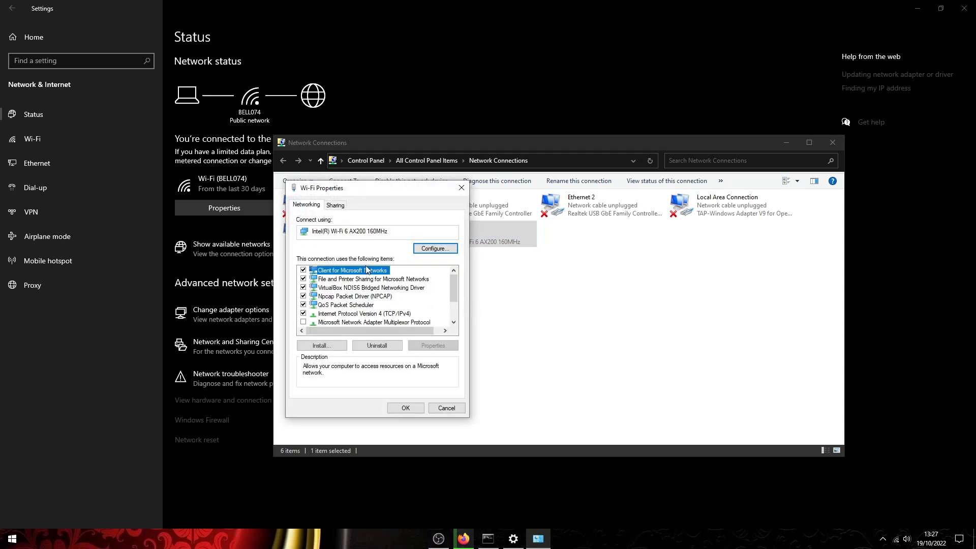
{"action": "left_click", "coordinate": [433, 346]}
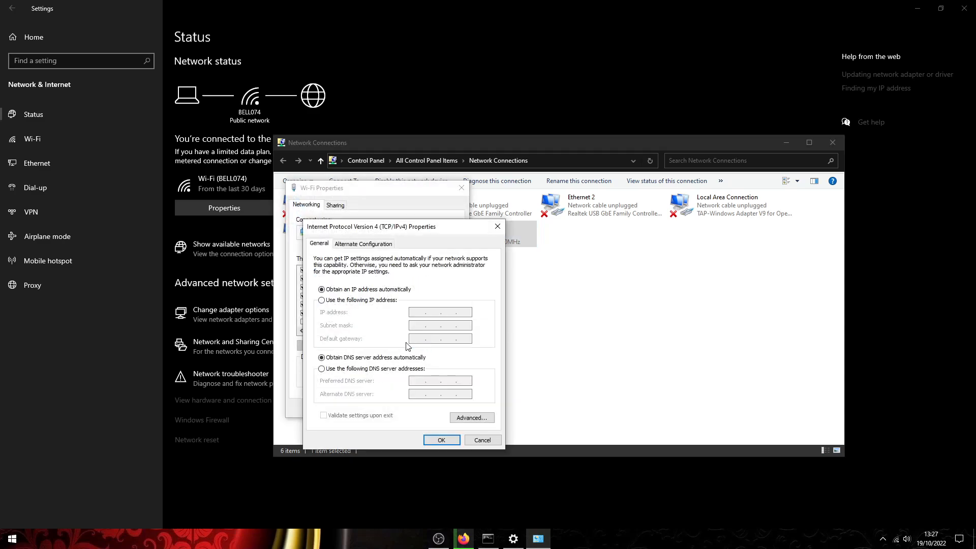
{"action": "left_click", "coordinate": [322, 300]}
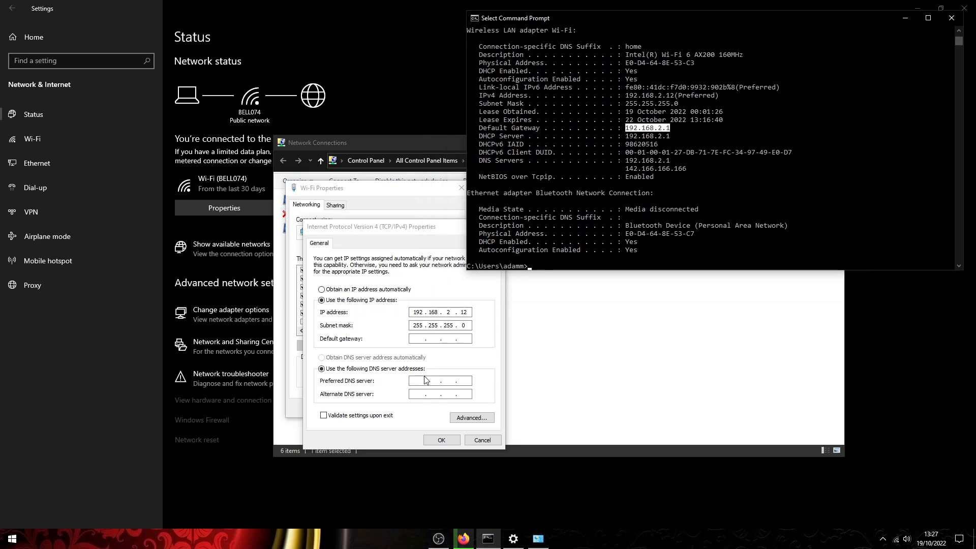
{"action": "type", "text": "192"}
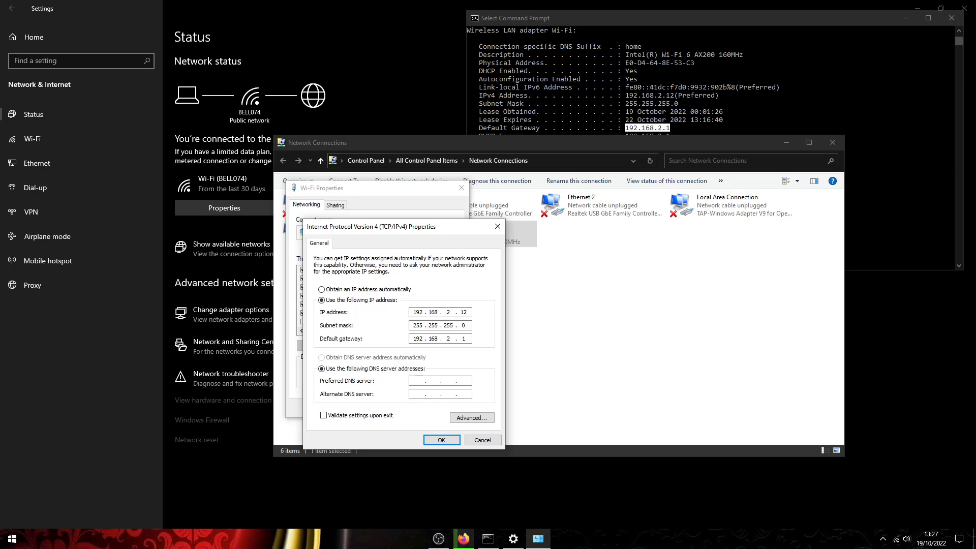
{"action": "type", "text": "8.8.8.88"}
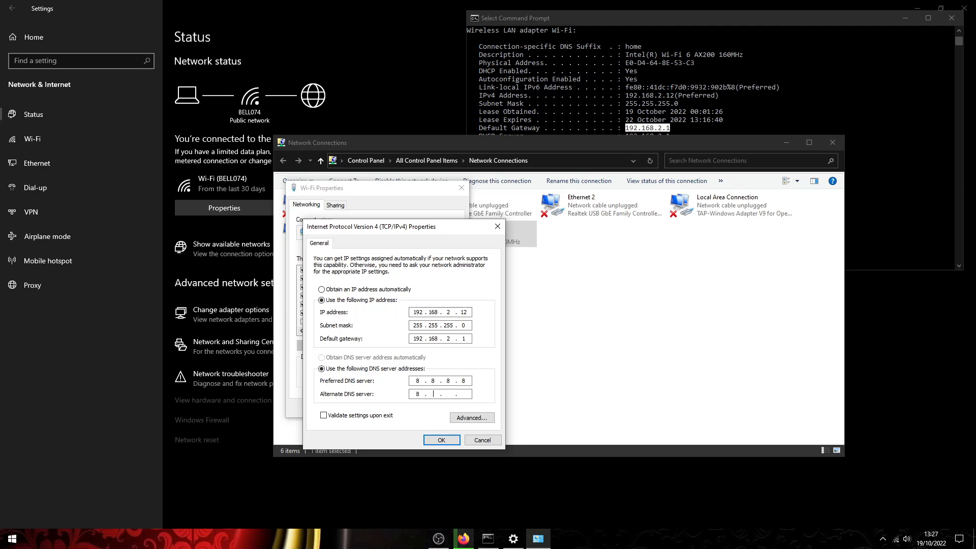
{"action": "left_click", "coordinate": [441, 439]}
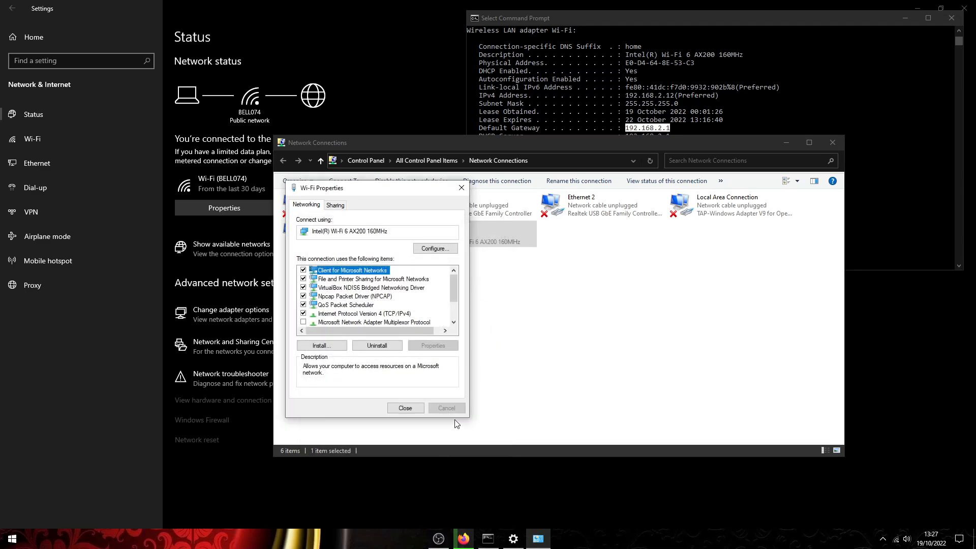
Step: Fill in a port-forwarding rule WoW 8085, protocol Both, port 8085, targeting the laptop
{"action": "left_click", "coordinate": [405, 408]}
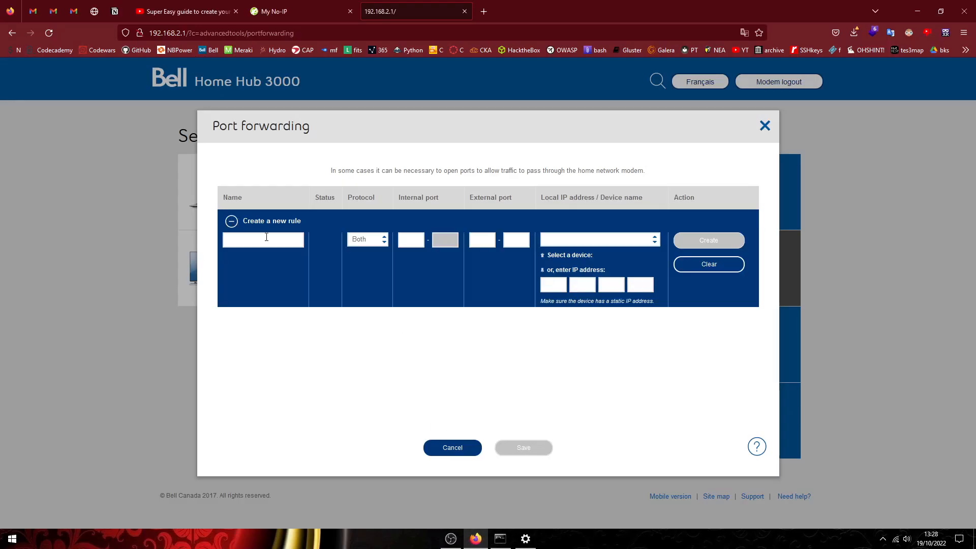
{"action": "type", "text": "WoW 8"}
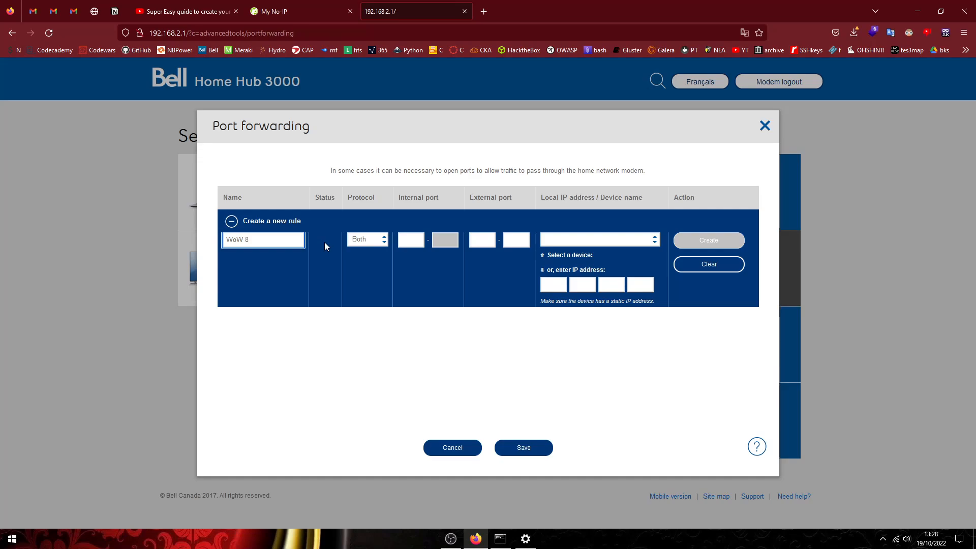
{"action": "left_click", "coordinate": [367, 239]}
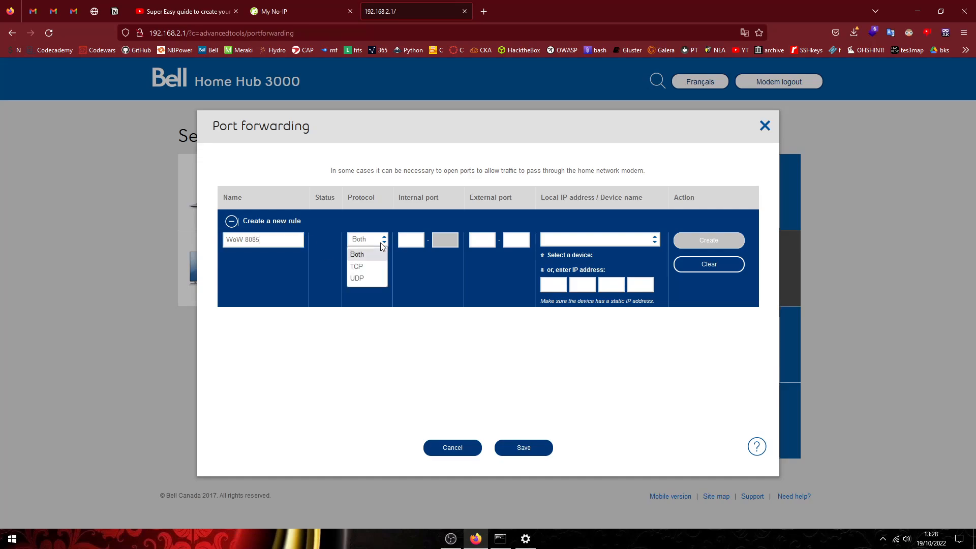
{"action": "left_click", "coordinate": [410, 240]}
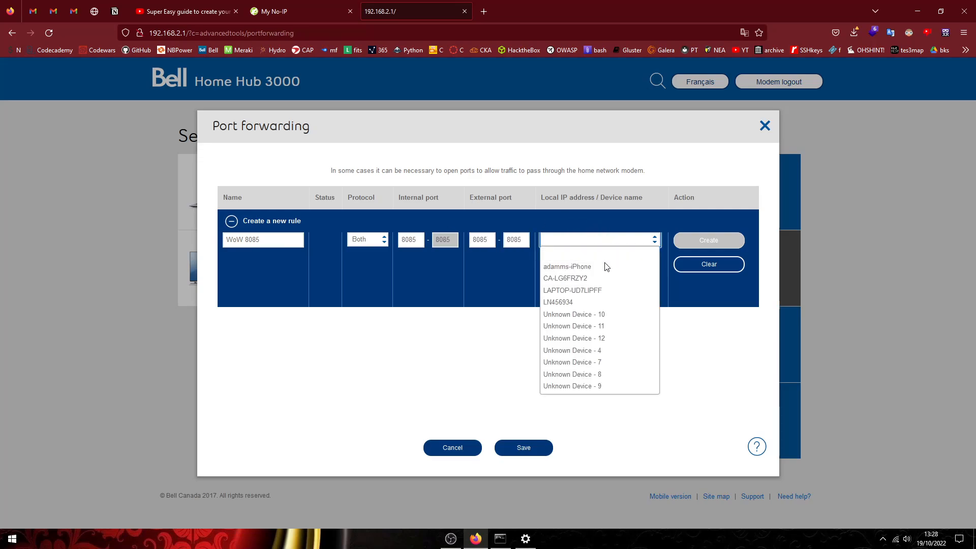
{"action": "mouse_move", "coordinate": [620, 293]}
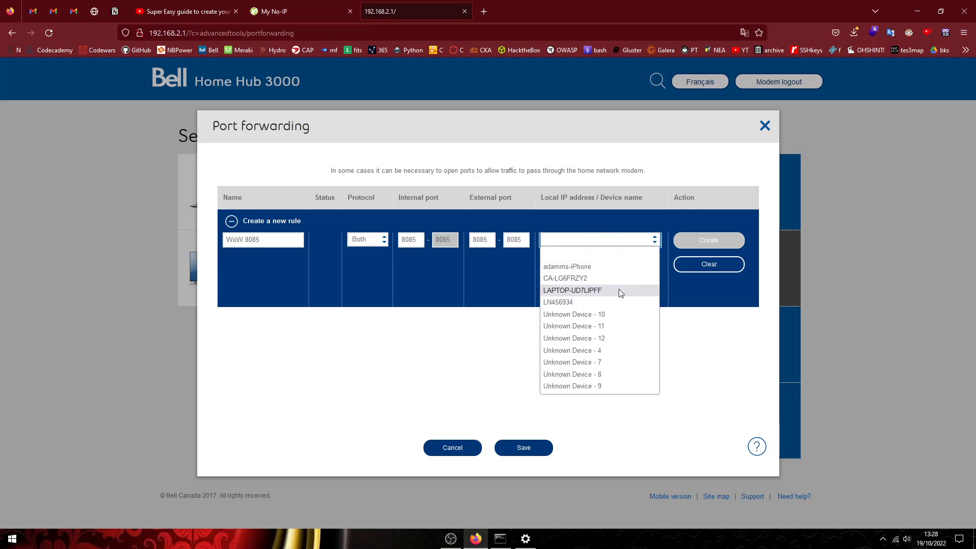
{"action": "left_click", "coordinate": [573, 291]}
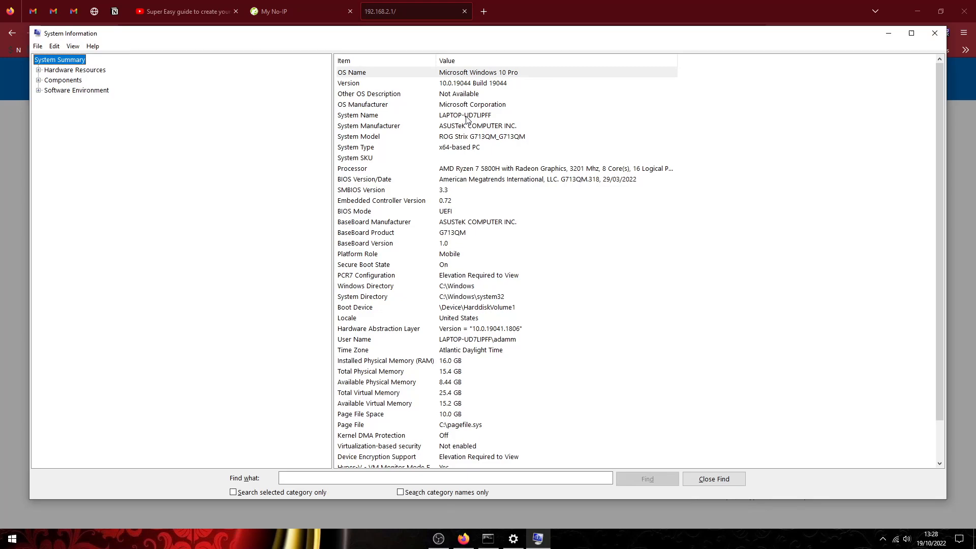
Step: Add the WoW 8085 rule, then fill in a WoW 3724 rule for port 3724 on the laptop
{"action": "left_click", "coordinate": [458, 115]}
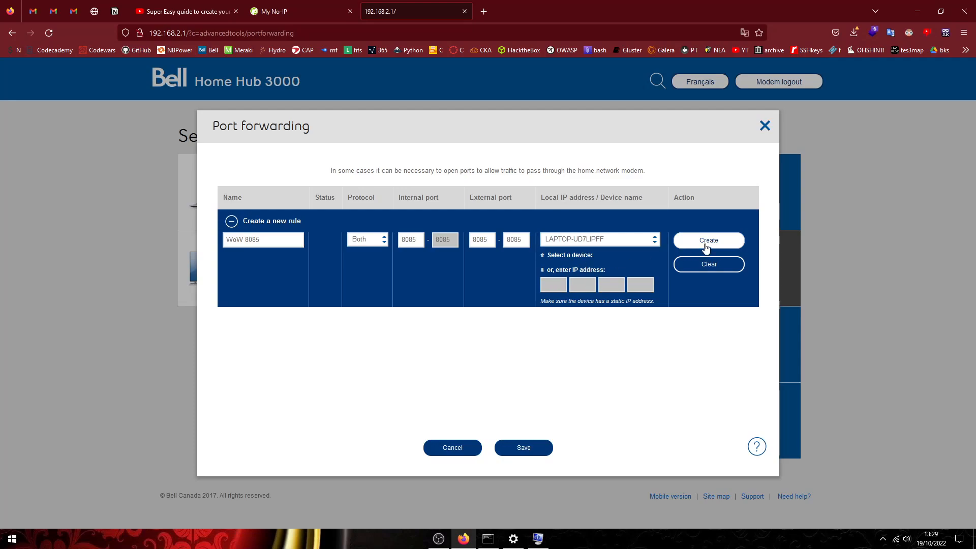
{"action": "left_click", "coordinate": [709, 240]}
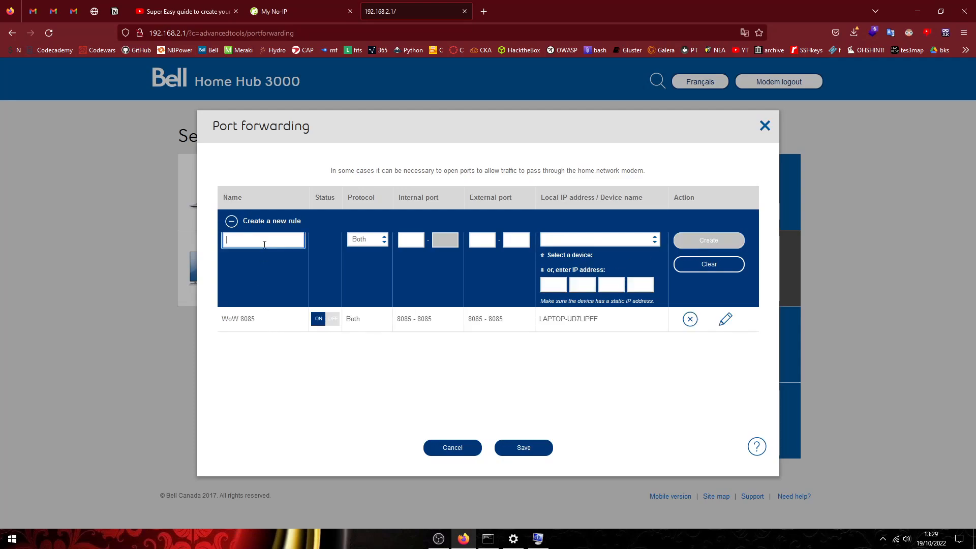
{"action": "type", "text": "WoW 3724"}
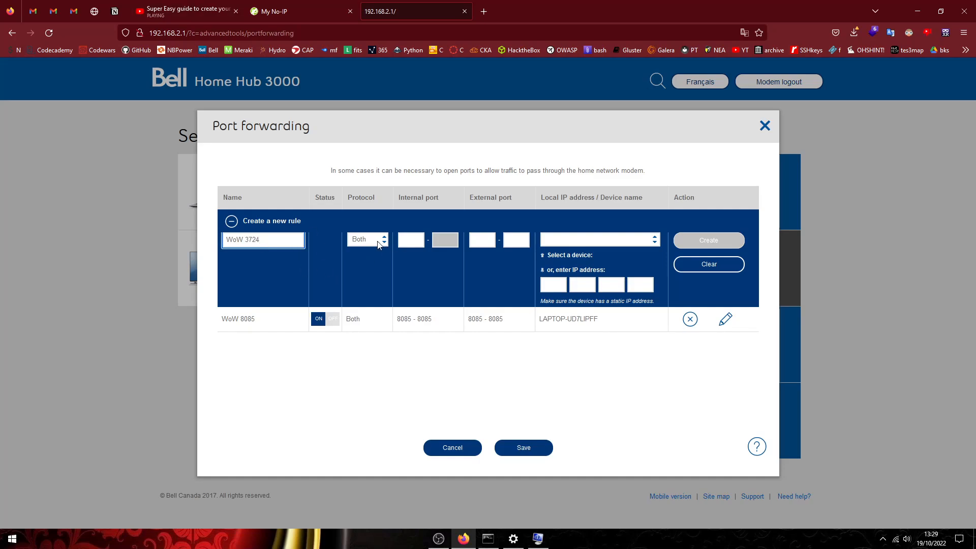
{"action": "type", "text": "8085"}
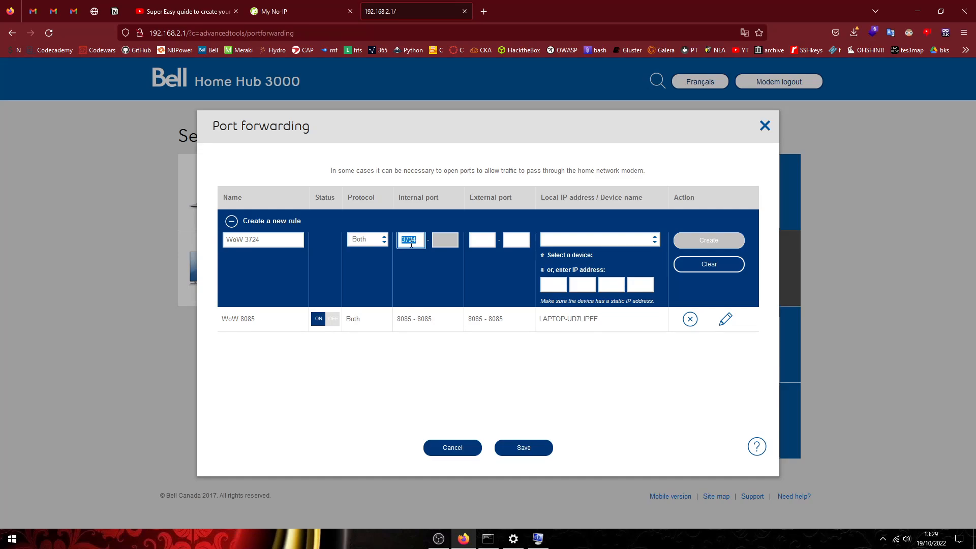
{"action": "left_click", "coordinate": [600, 239]}
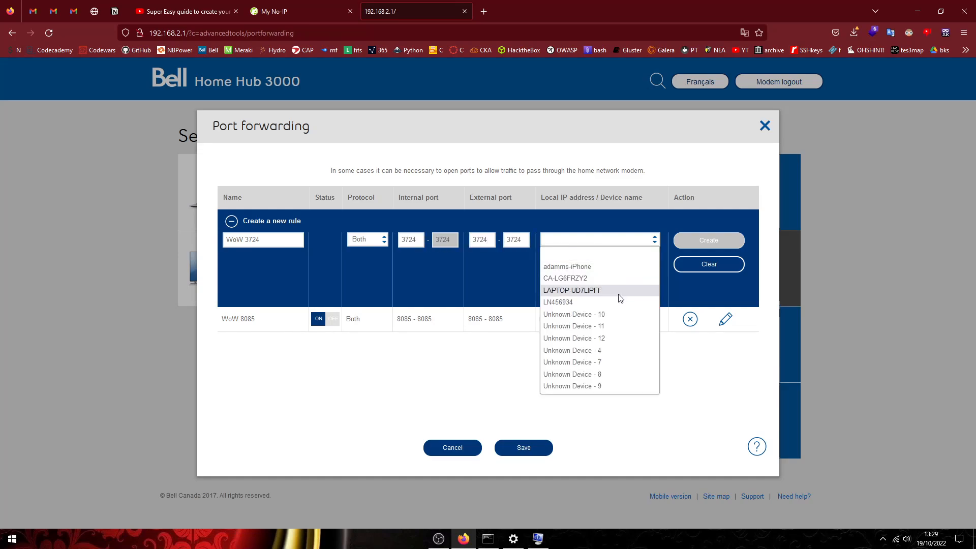
{"action": "left_click", "coordinate": [573, 291]}
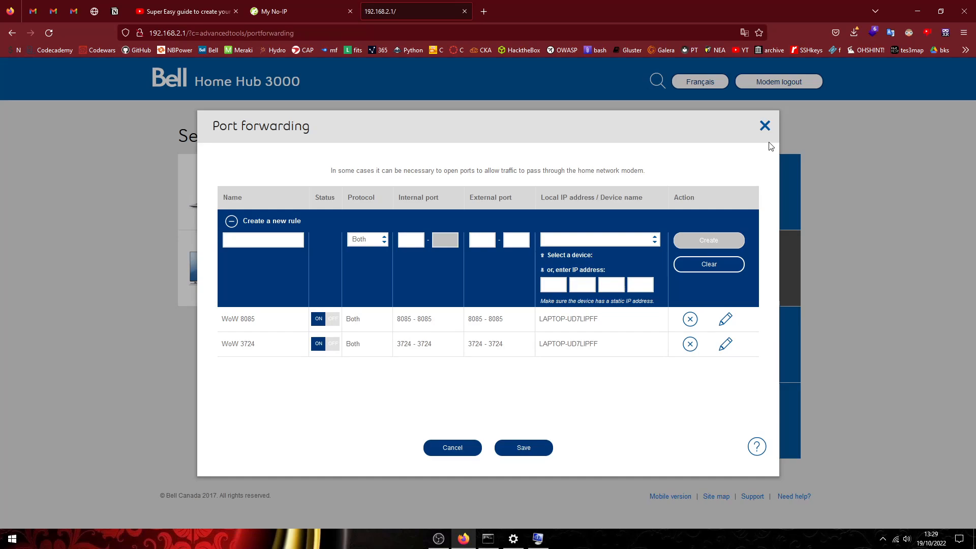
Step: Close the port forwarding window, confirming past the unsaved-changes warning
{"action": "left_click", "coordinate": [765, 125]}
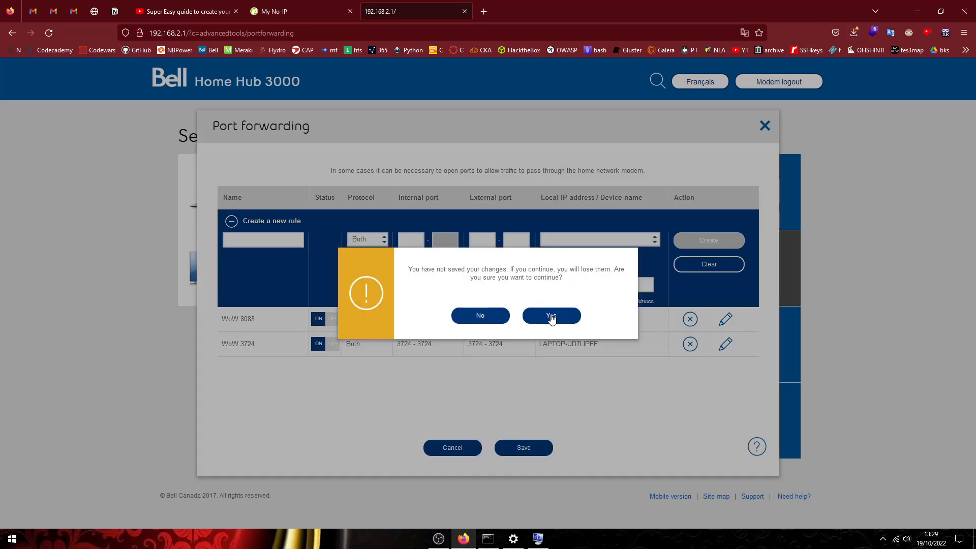
{"action": "left_click", "coordinate": [552, 315]}
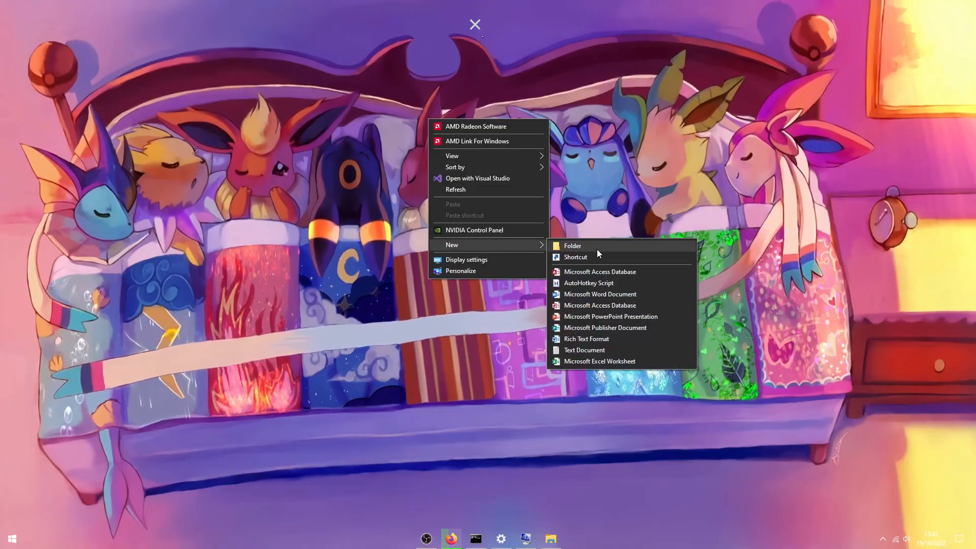
Step: Create a desktop folder named 'WoW server and client'
{"action": "left_click", "coordinate": [572, 245]}
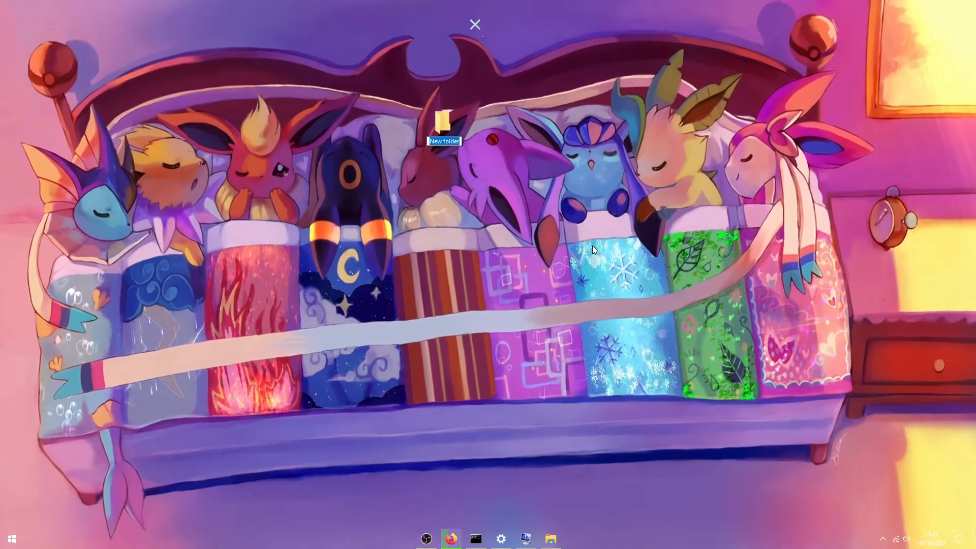
{"action": "type", "text": "WoW server and client"}
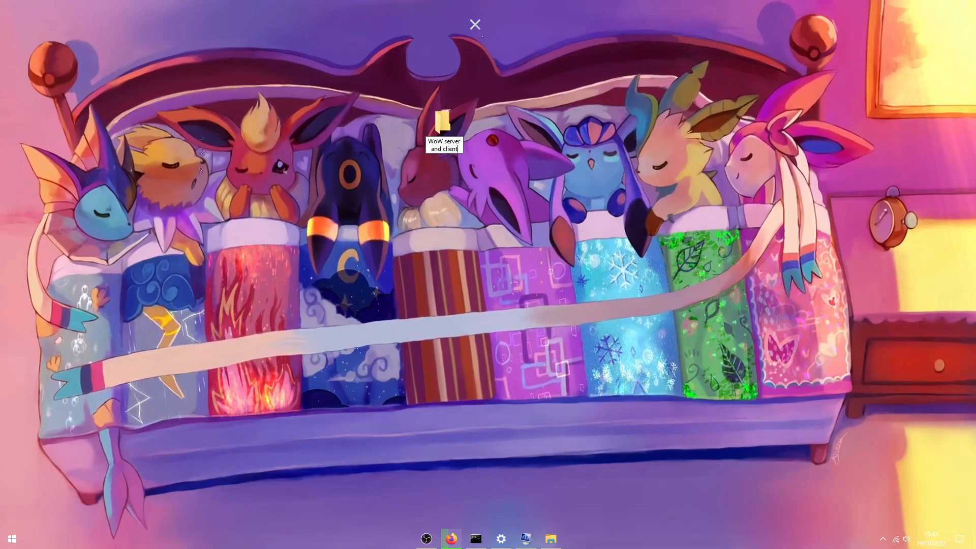
{"action": "left_click", "coordinate": [550, 539]}
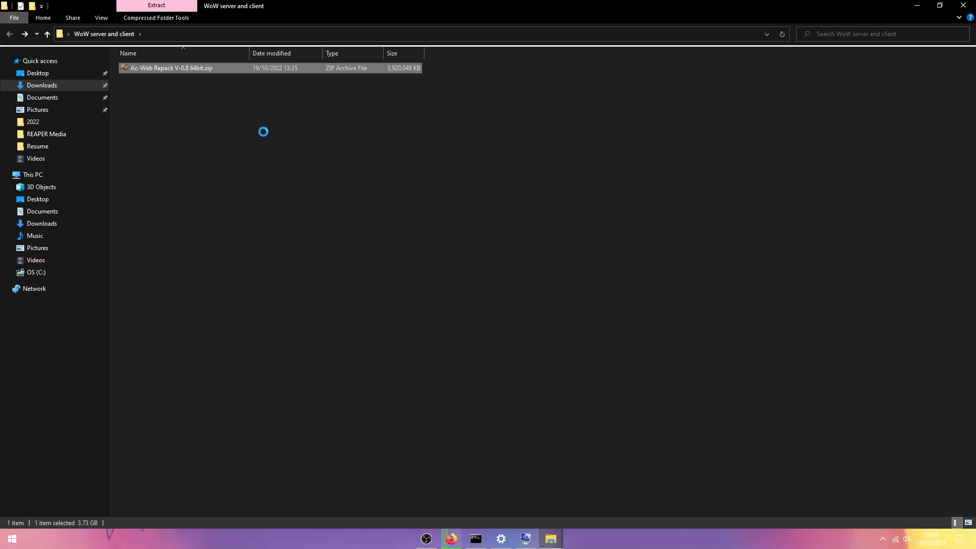
Step: Extract Ac-Web Repack V-0.8 64bit.zip to its own folder with 7-Zip, then show Downloads
{"action": "right_click", "coordinate": [168, 67]}
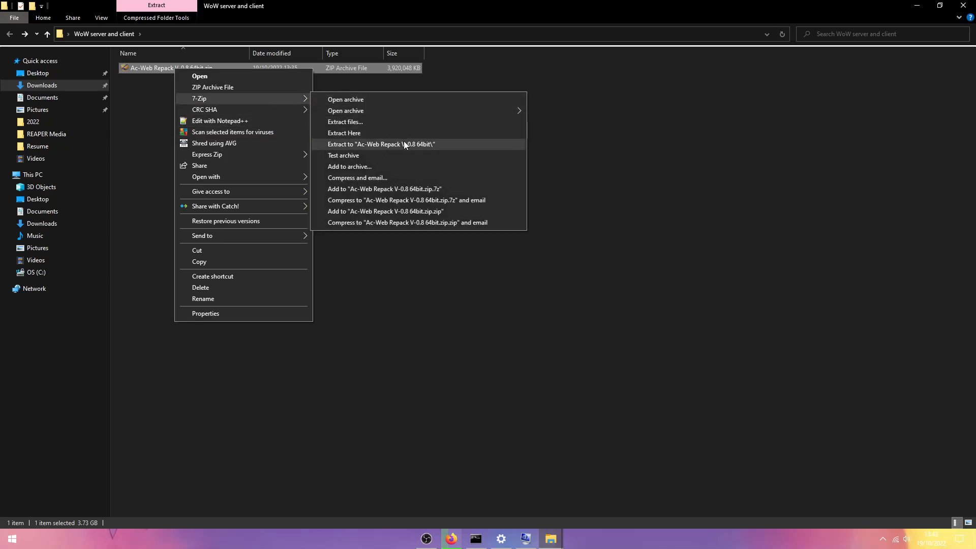
{"action": "left_click", "coordinate": [379, 145]}
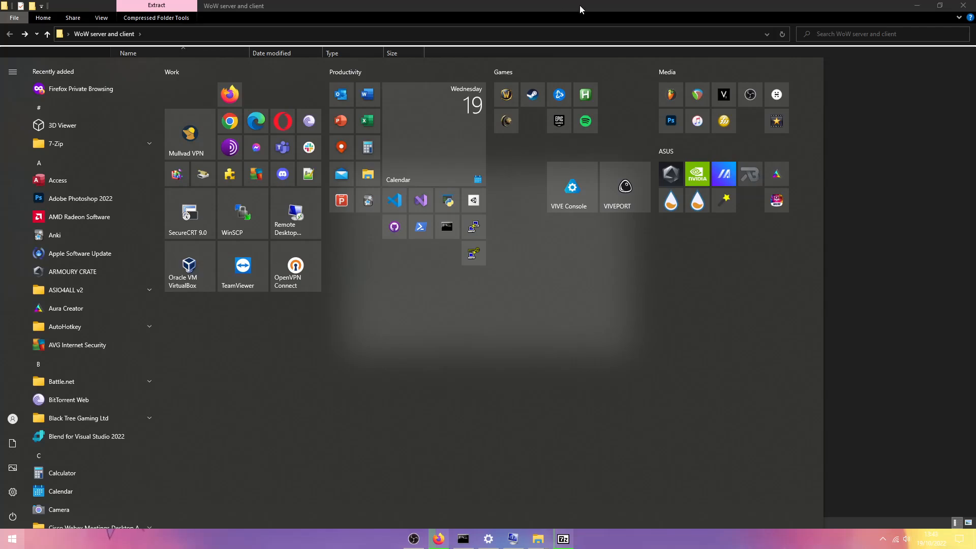
{"action": "left_click", "coordinate": [41, 86]}
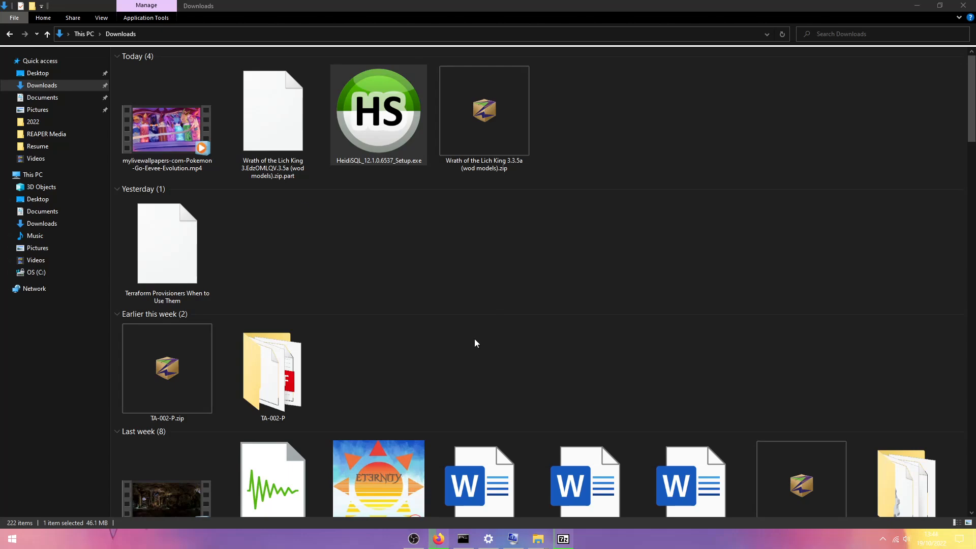
Step: Run the HeidiSQL installer through the license, destination and additional-tasks pages with all tasks ticked
{"action": "double_click", "coordinate": [378, 111]}
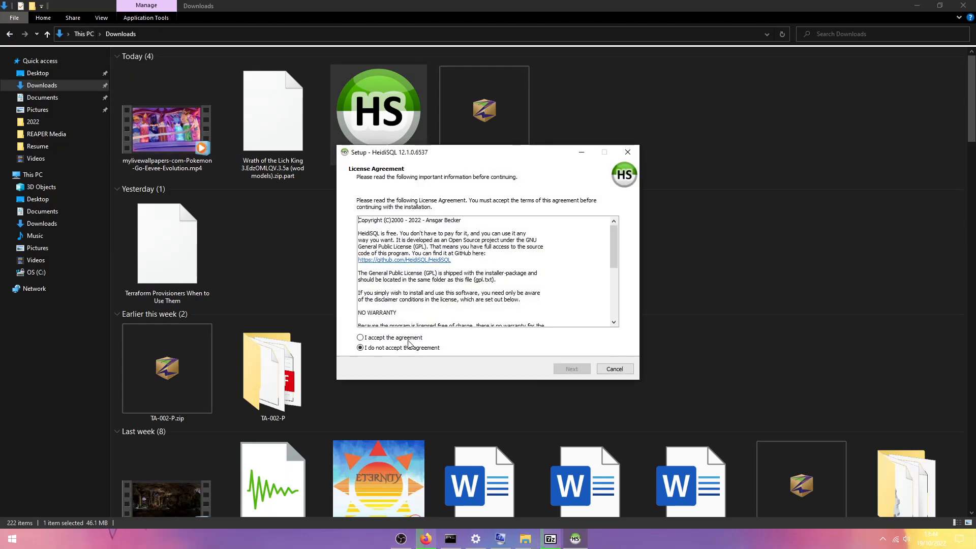
{"action": "left_click", "coordinate": [572, 369]}
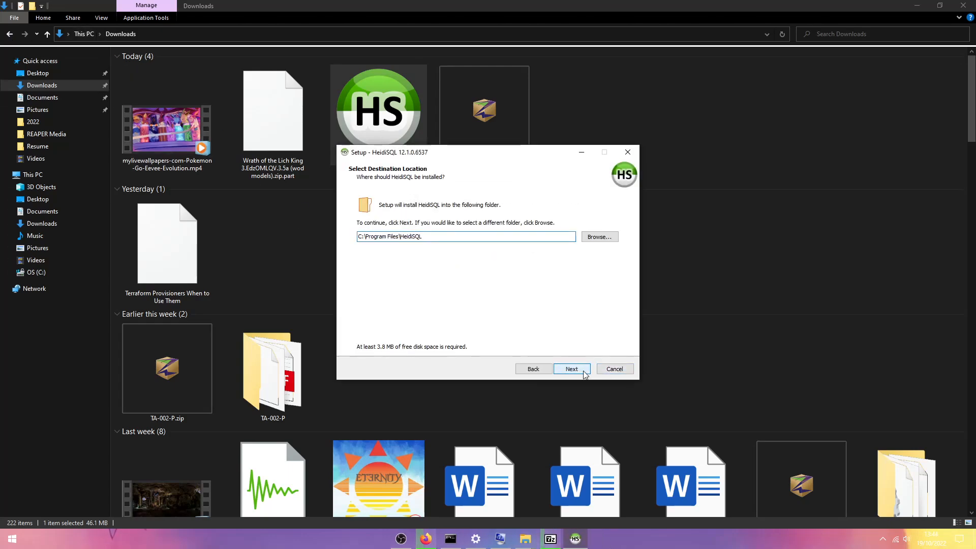
{"action": "left_click", "coordinate": [572, 369]}
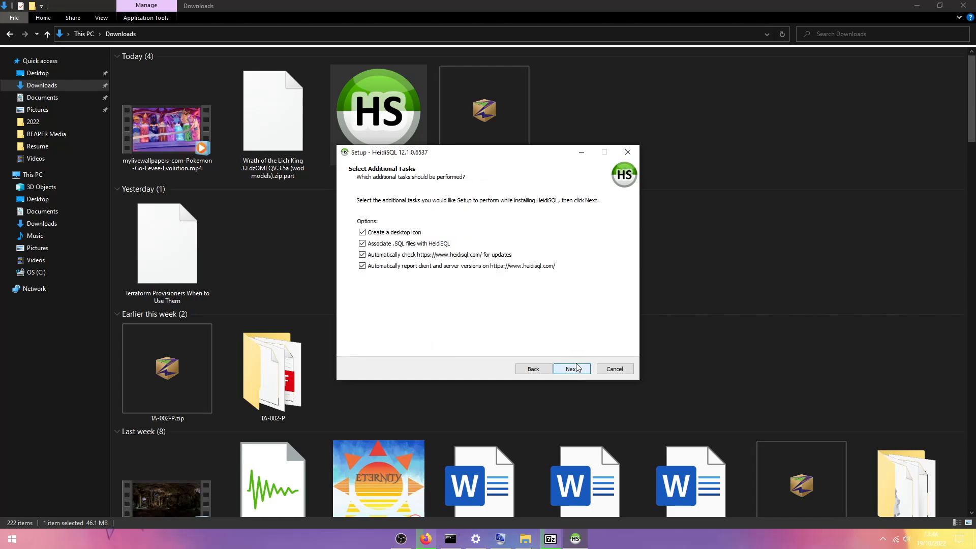
{"action": "left_click", "coordinate": [362, 232]}
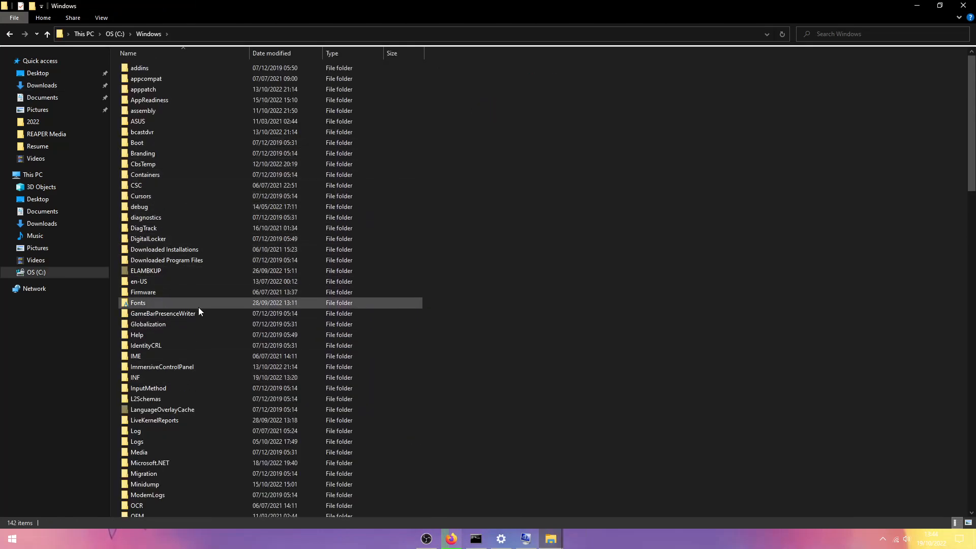
Step: Browse to C:\Windows\System32\drivers\etc and move the hosts file to the desktop as administrator
{"action": "scroll", "scroll_direction": "down", "scroll_amount": 3}
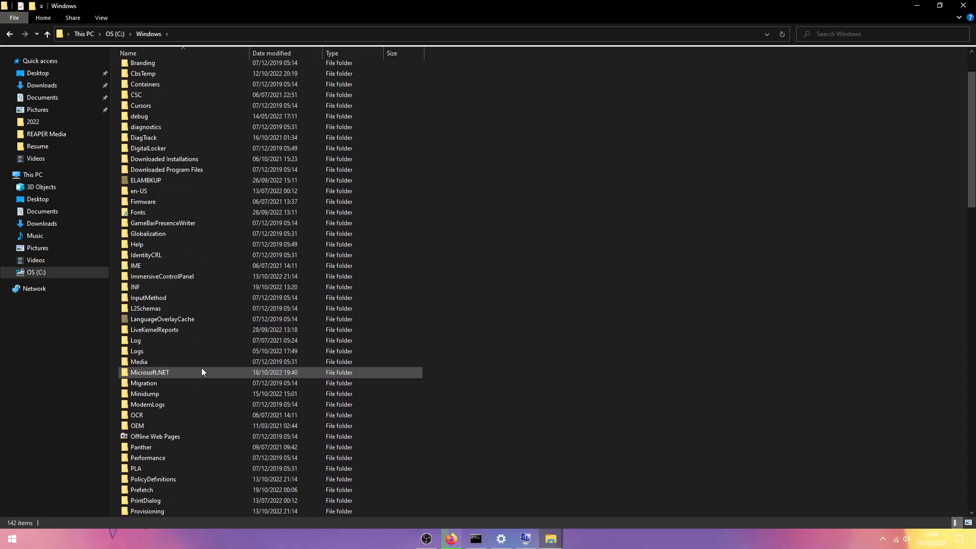
{"action": "scroll", "scroll_direction": "down", "scroll_amount": 3}
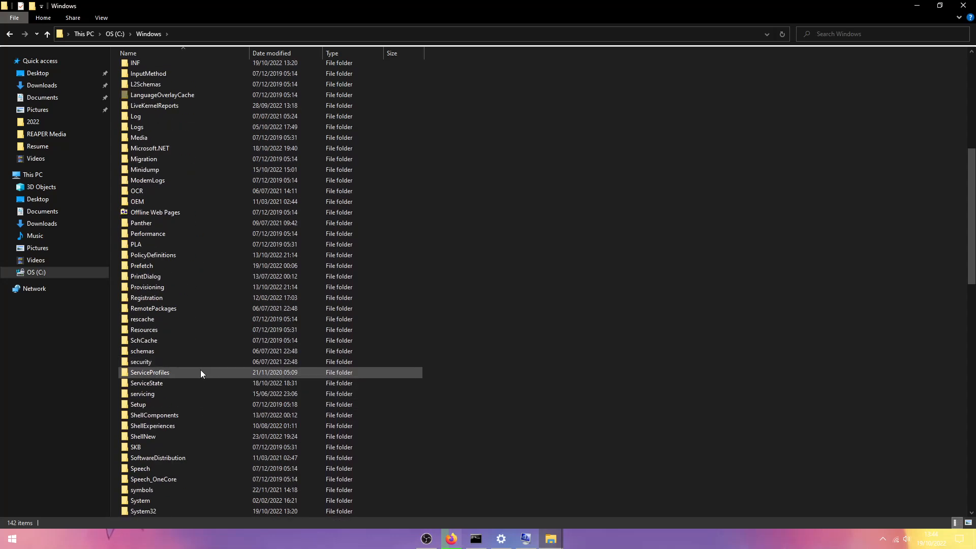
{"action": "double_click", "coordinate": [143, 511]}
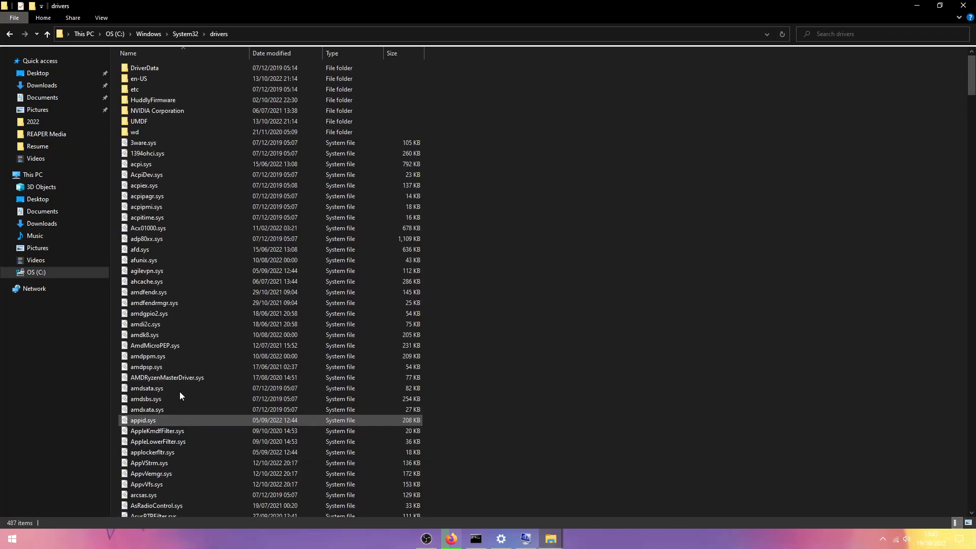
{"action": "double_click", "coordinate": [138, 90]}
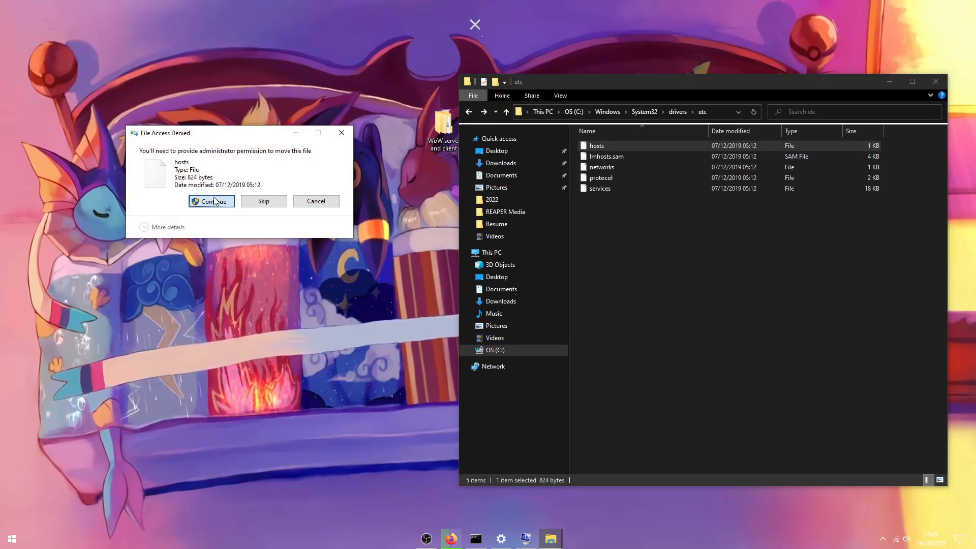
{"action": "left_click", "coordinate": [211, 202]}
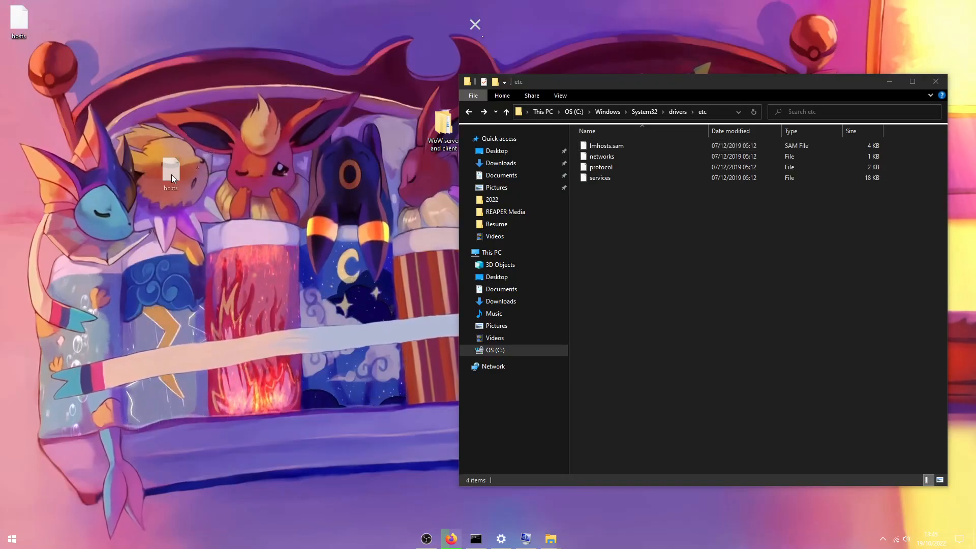
Step: Open the desktop hosts file with Edit with Notepad++
{"action": "right_click", "coordinate": [174, 175]}
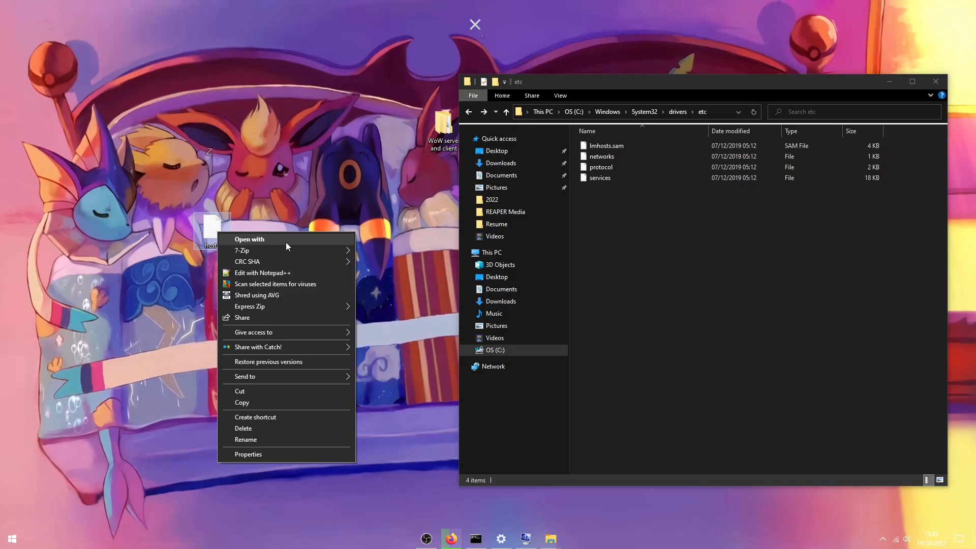
{"action": "left_click", "coordinate": [250, 239]}
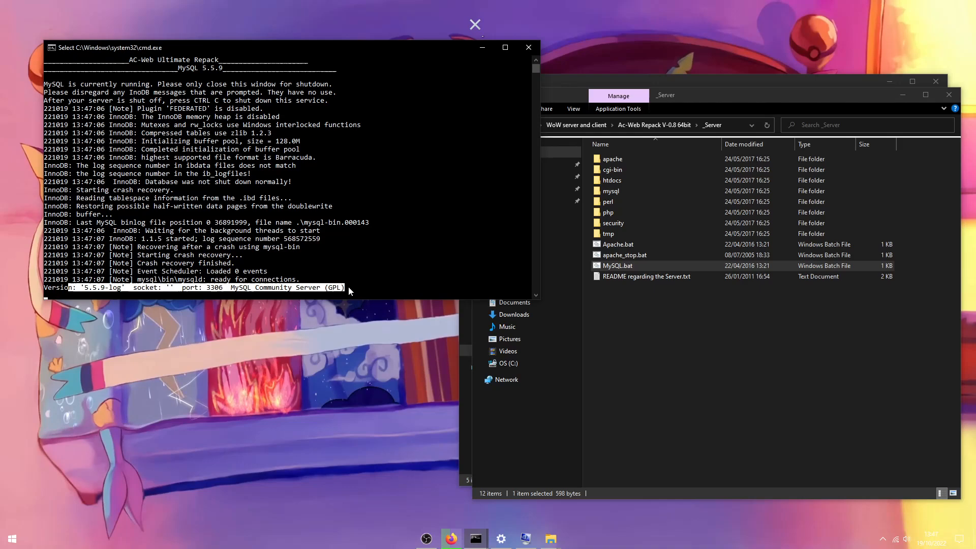
Step: Connect to MySQL at 127.0.0.1:3306 as root with a saved session commented 'ascent'
{"action": "left_click", "coordinate": [14, 541]}
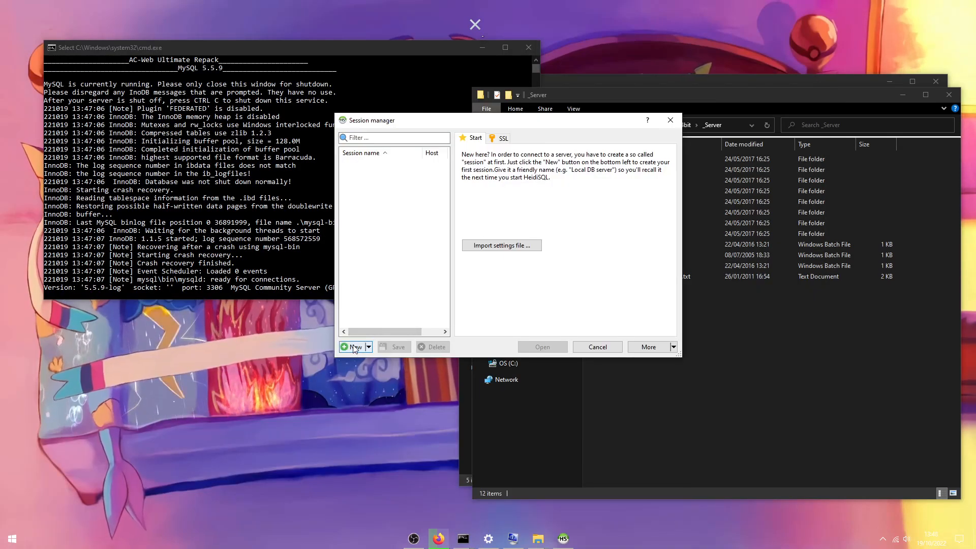
{"action": "left_click", "coordinate": [354, 347]}
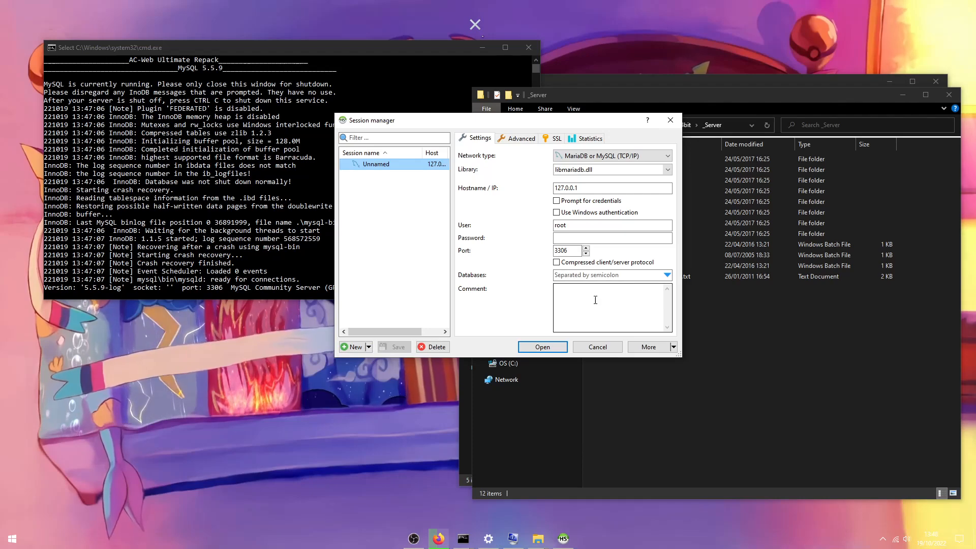
{"action": "type", "text": "ascent"}
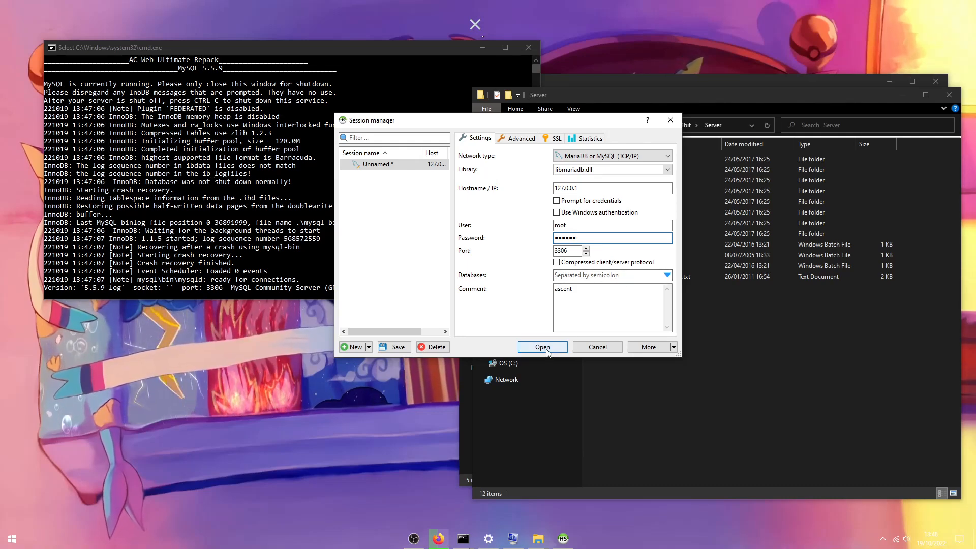
{"action": "left_click", "coordinate": [543, 347]}
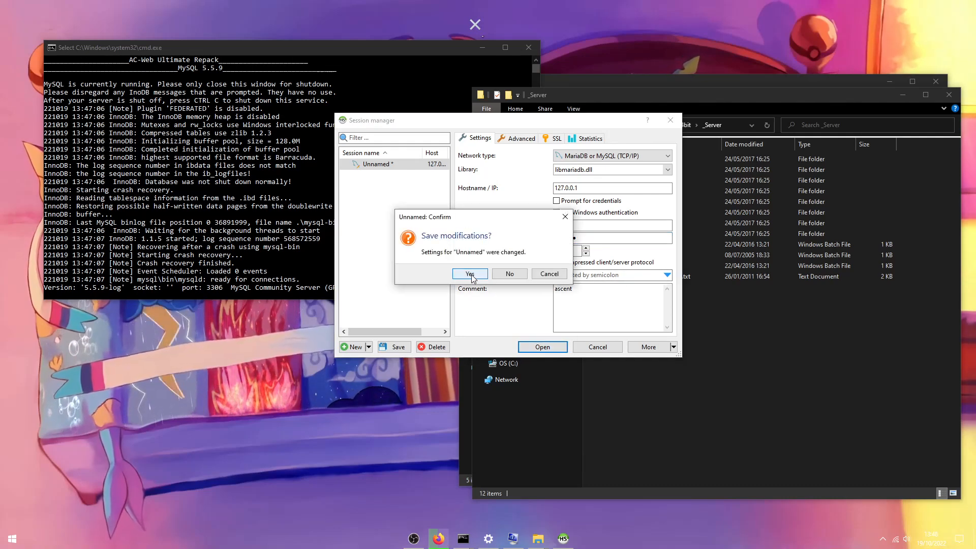
{"action": "left_click", "coordinate": [470, 274]}
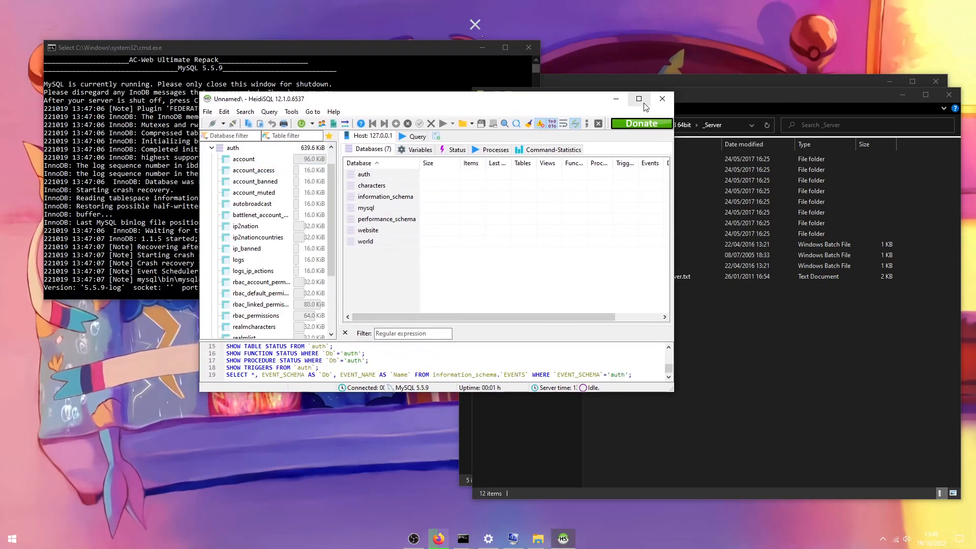
Step: Edit the Booty Bay row's address in auth.realmlist via the Data view
{"action": "left_click", "coordinate": [639, 99]}
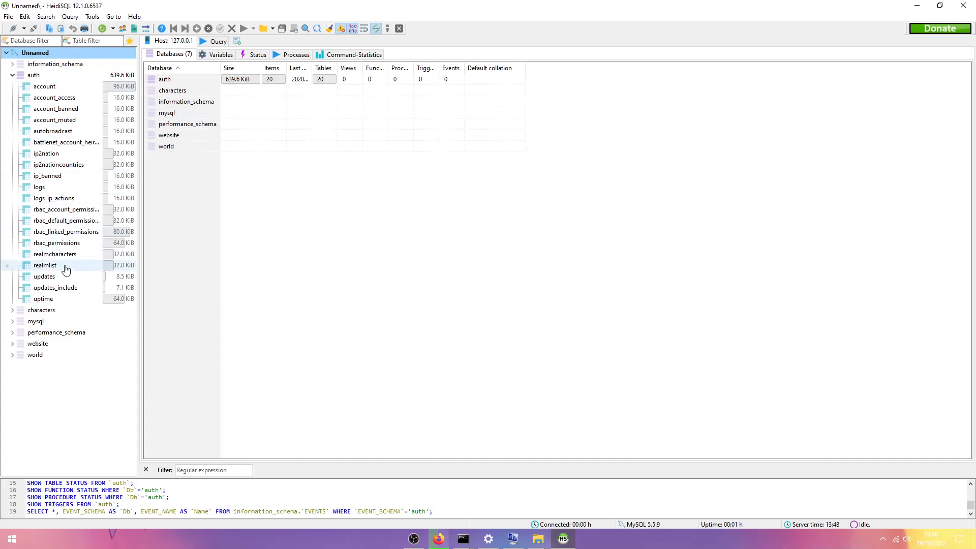
{"action": "left_click", "coordinate": [44, 266]}
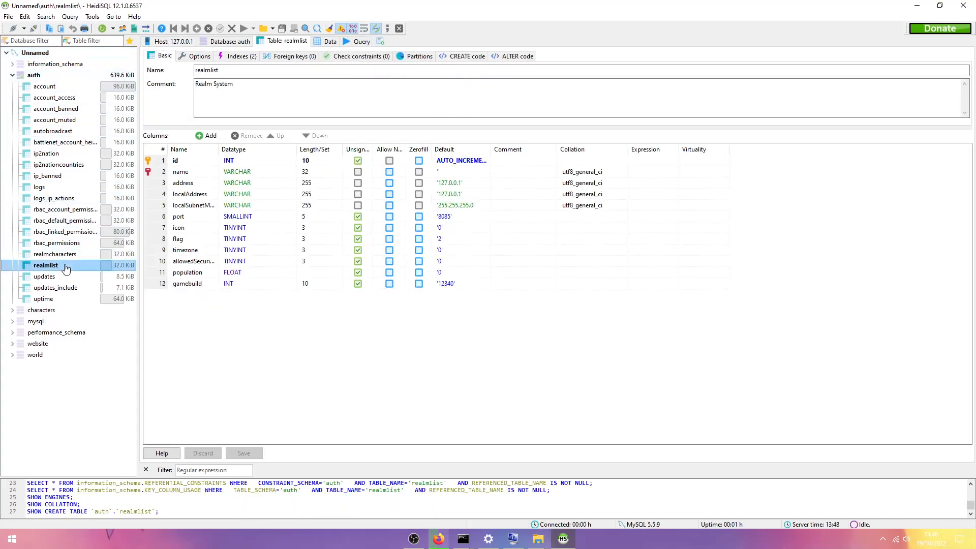
{"action": "left_click", "coordinate": [329, 41]}
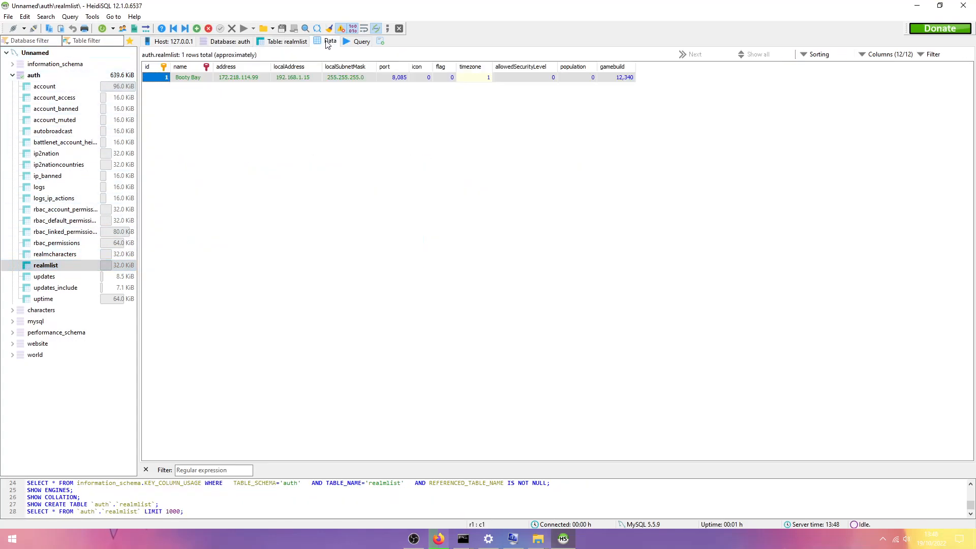
{"action": "left_click", "coordinate": [240, 77]}
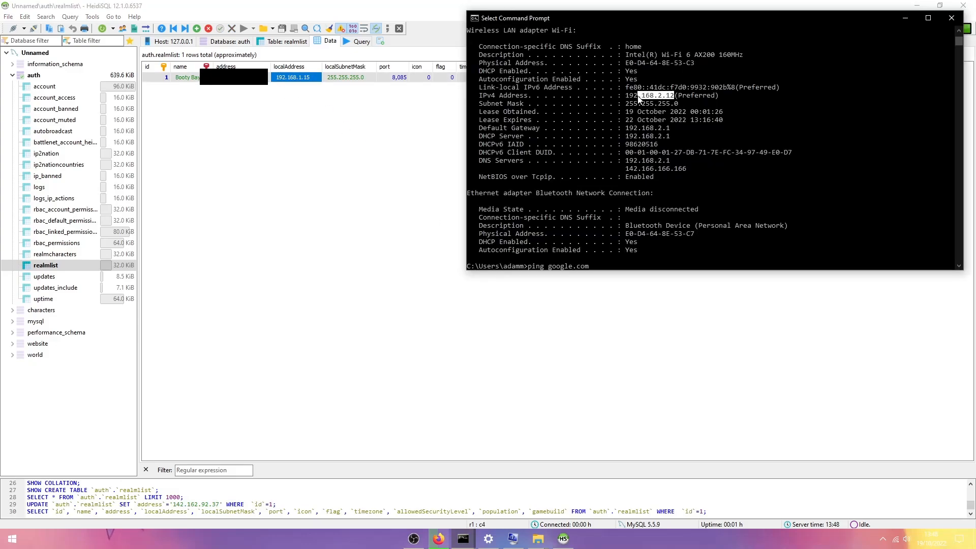
{"action": "left_click", "coordinate": [937, 18]}
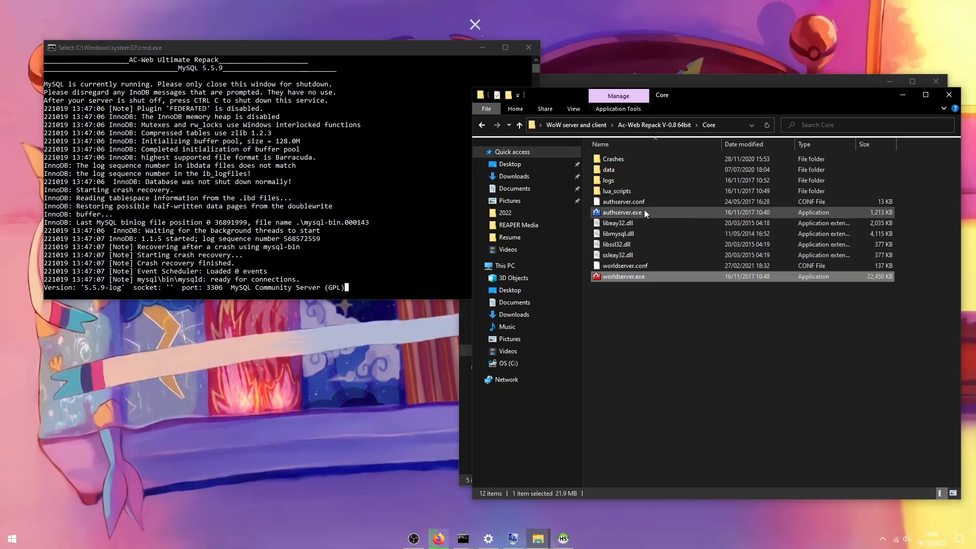
Step: Start authserver.exe and worldserver.exe from the repack folder
{"action": "double_click", "coordinate": [622, 213]}
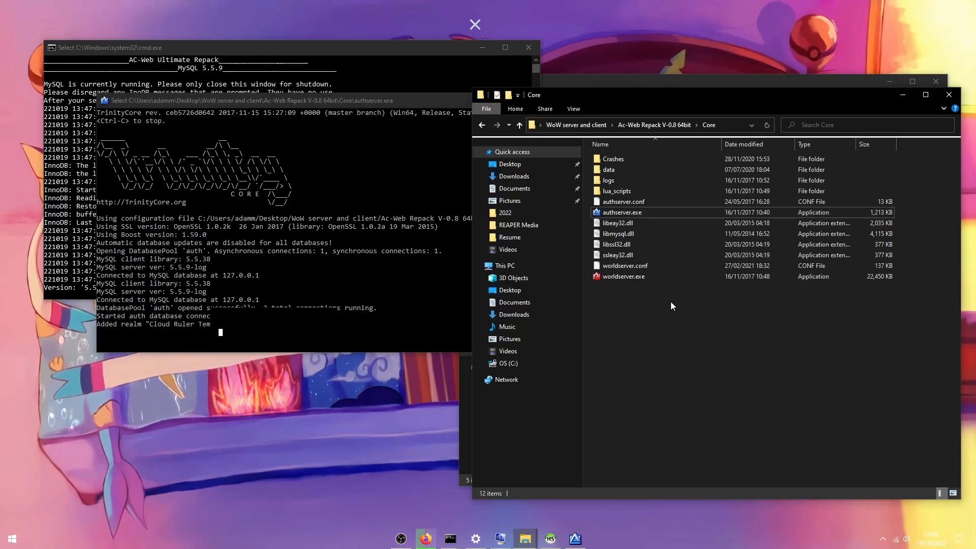
{"action": "double_click", "coordinate": [625, 277]}
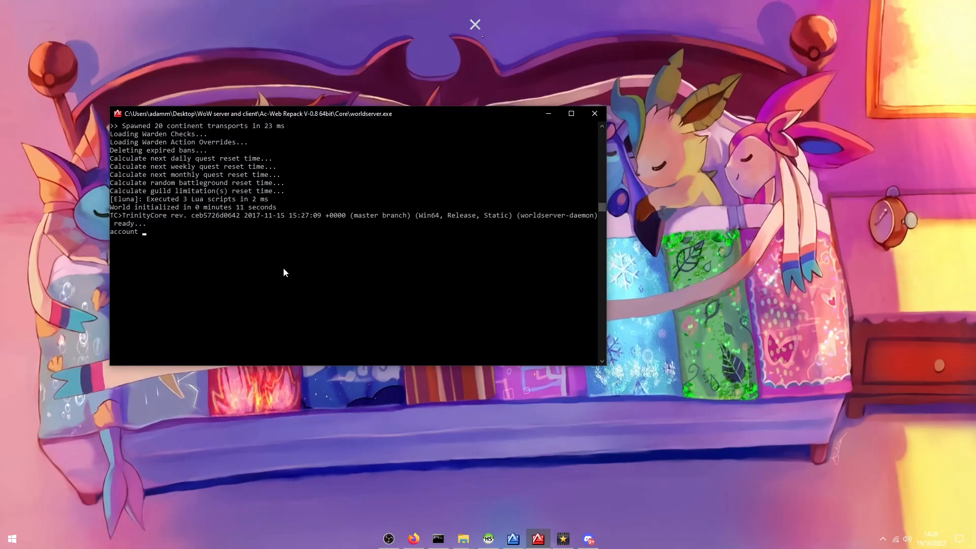
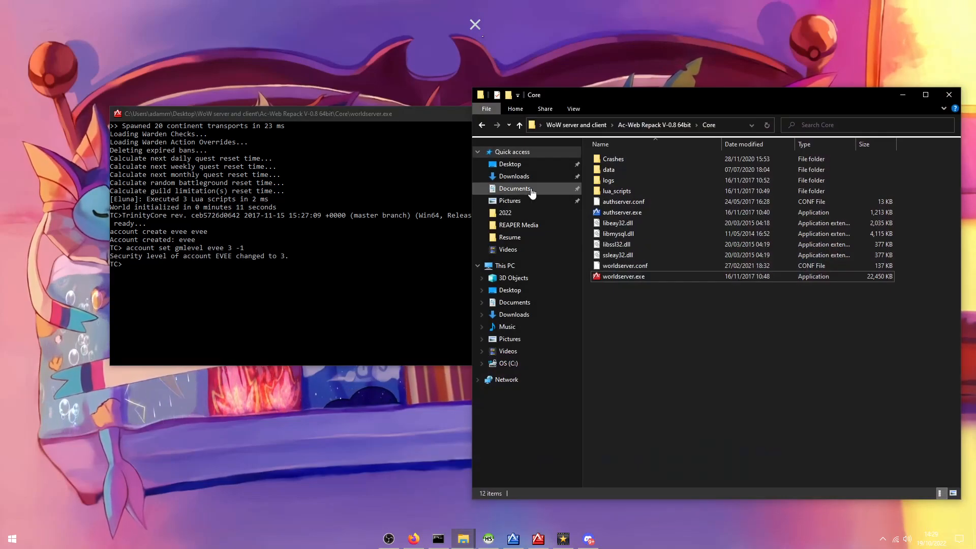
Step: Extract the WotLK 3.3.5a client zip with 7-Zip and browse into its Data\enUS folder
{"action": "left_click", "coordinate": [514, 176]}
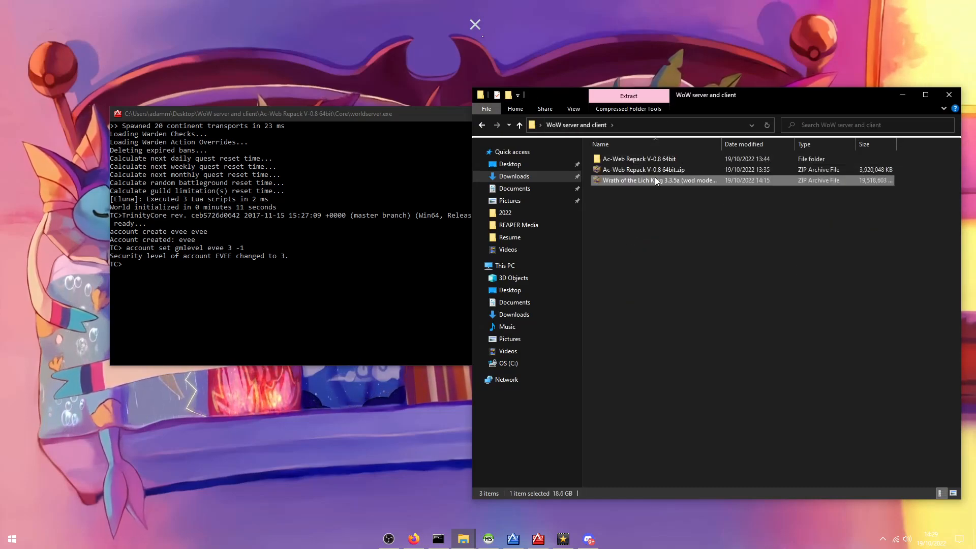
{"action": "right_click", "coordinate": [657, 181]}
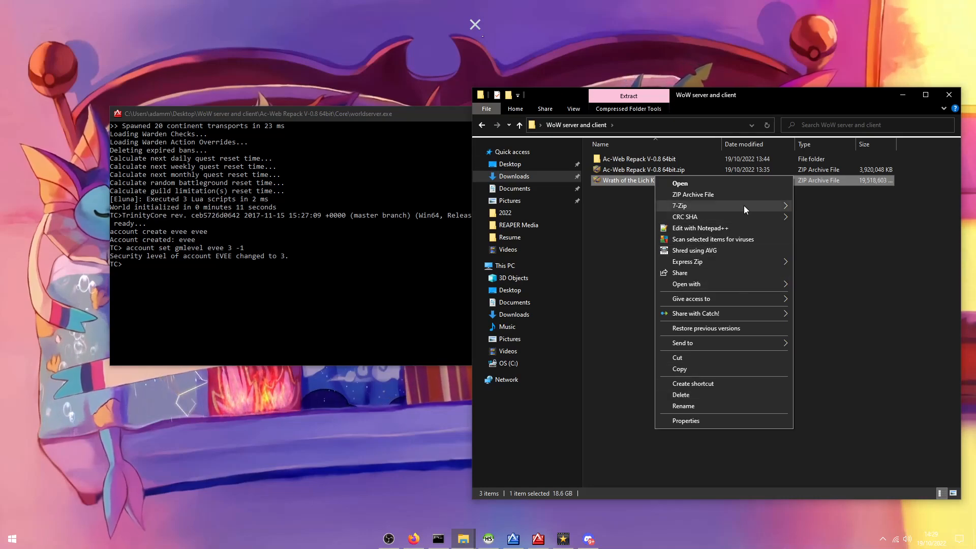
{"action": "mouse_move", "coordinate": [680, 206]}
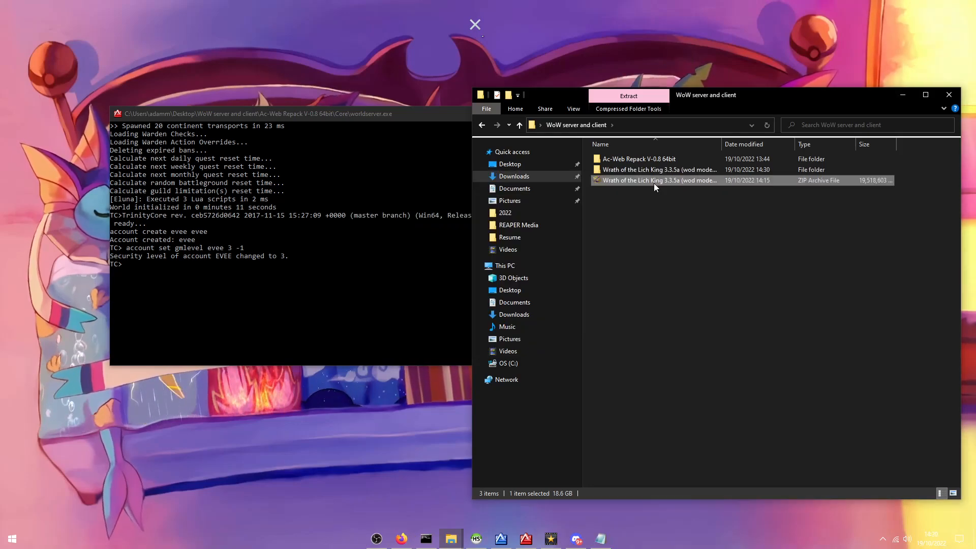
{"action": "double_click", "coordinate": [659, 169]}
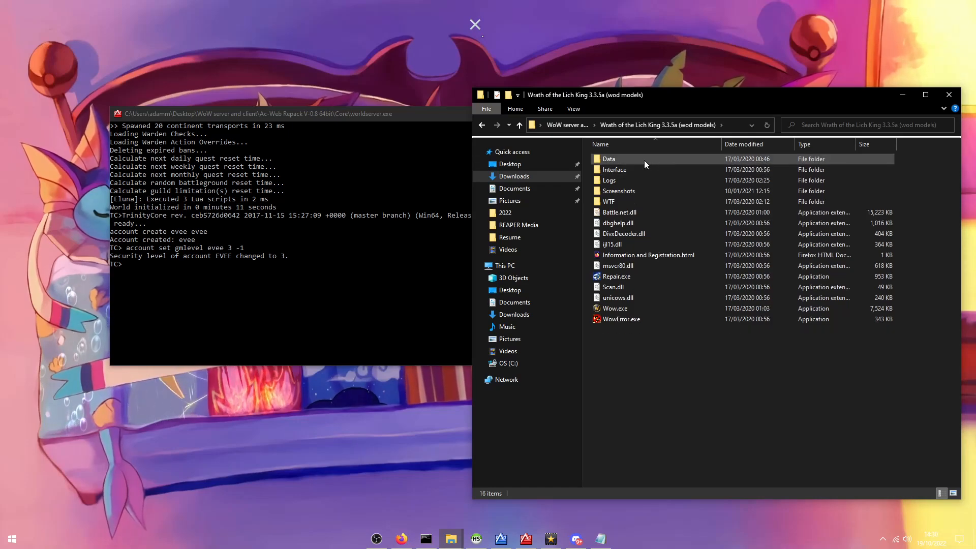
{"action": "double_click", "coordinate": [609, 159]}
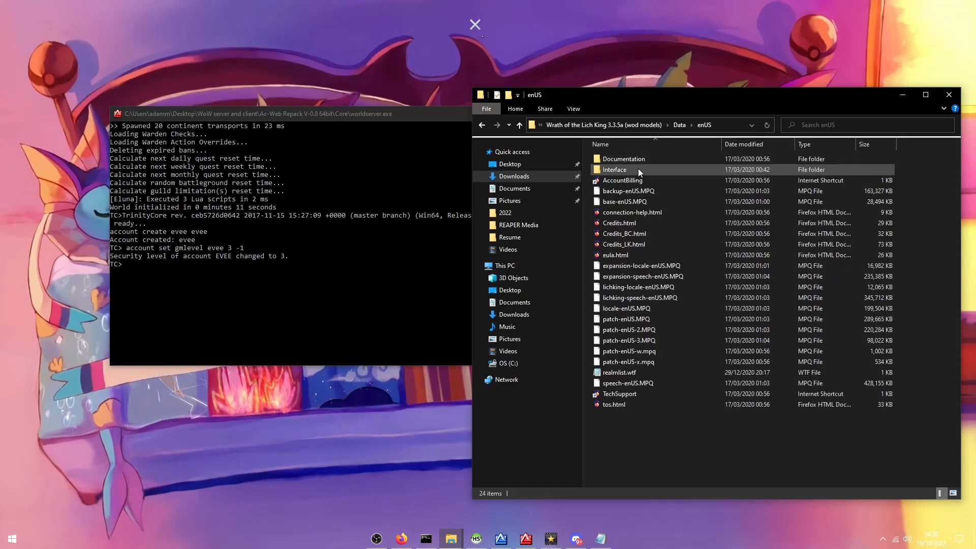
Step: Set realmlist.wtf to 'set realmlist 127.0.0.1' and save it
{"action": "double_click", "coordinate": [620, 372]}
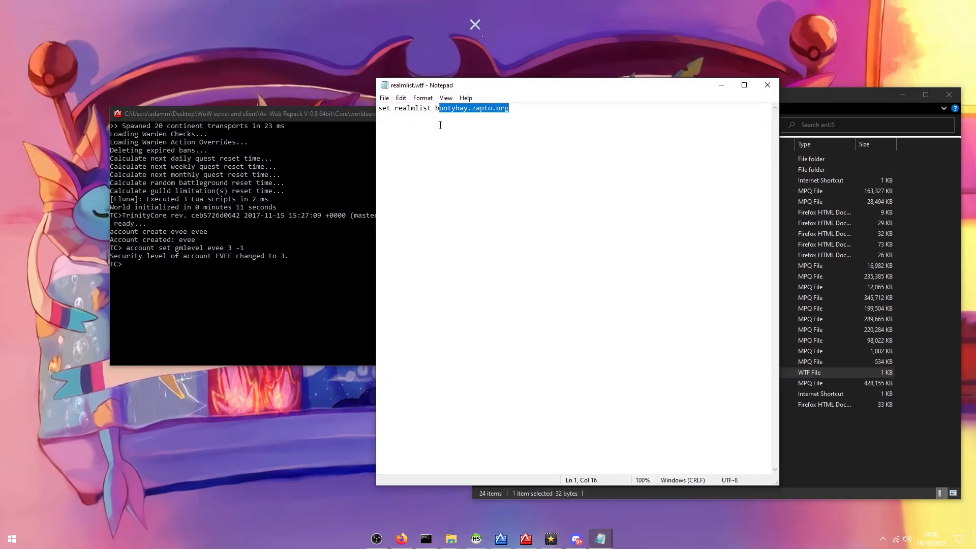
{"action": "type", "text": "127."}
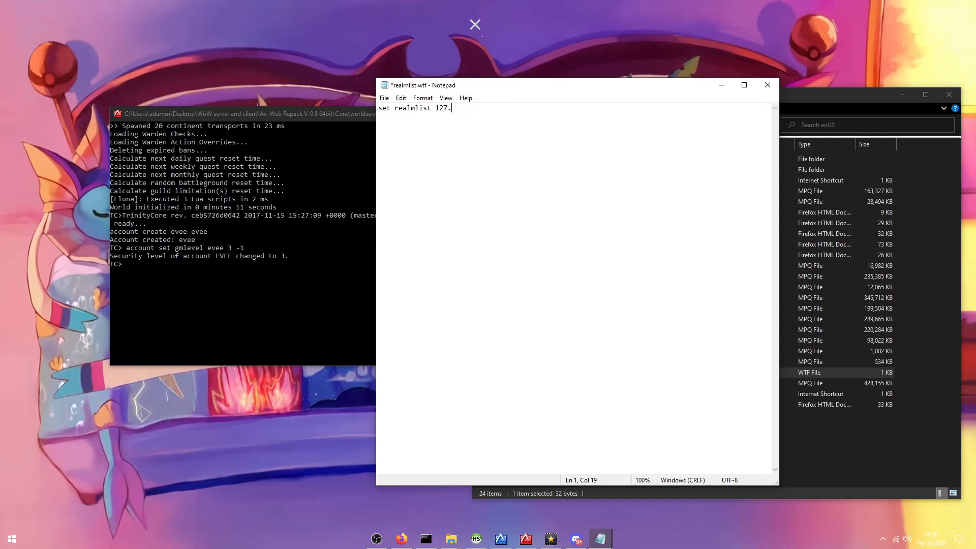
{"action": "type", "text": "0.0.1"}
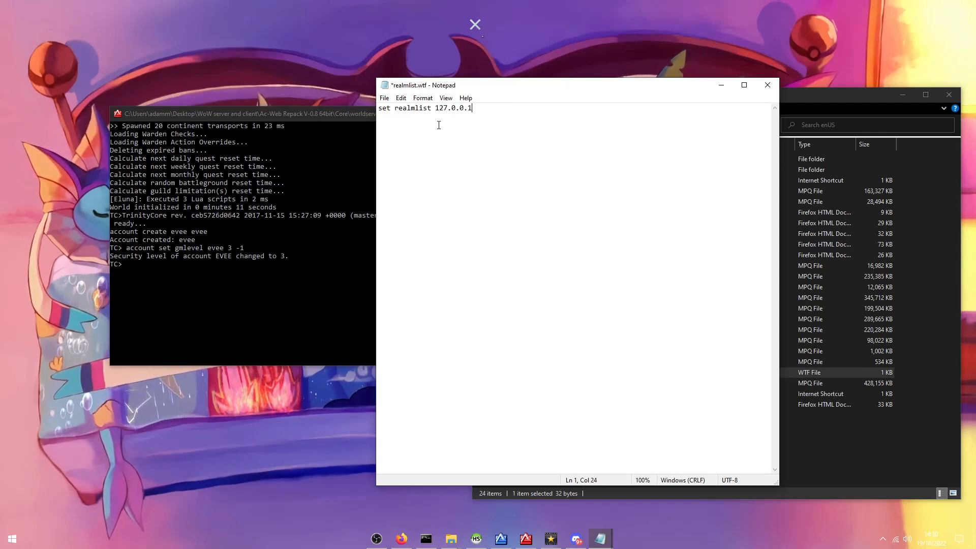
{"action": "key", "text": "ctrl+s"}
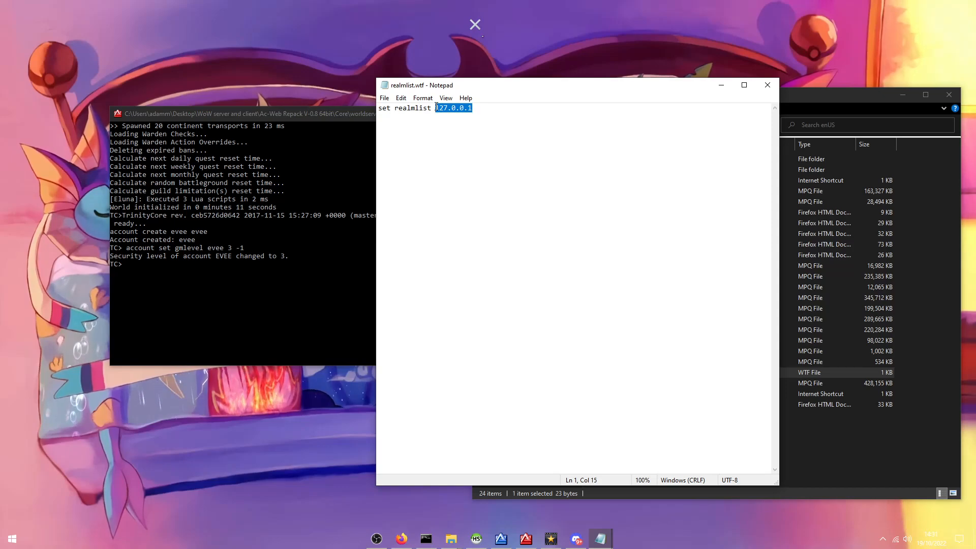
{"action": "mouse_move", "coordinate": [447, 325]}
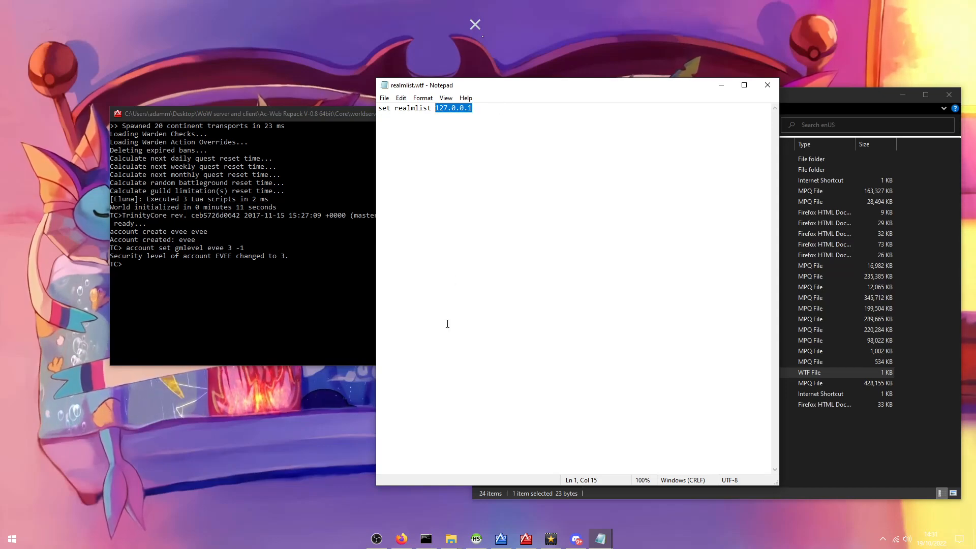
Step: Change the realmlist address to cloudrulertemple.zapto.org and save again
{"action": "type", "text": "cloudrulertemple.zapto.org"}
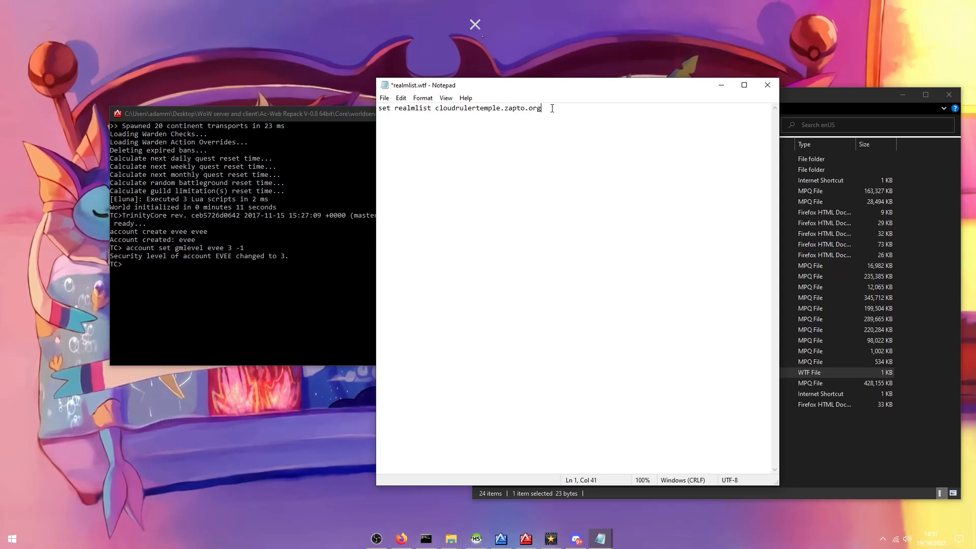
{"action": "key", "text": "ctrl+s"}
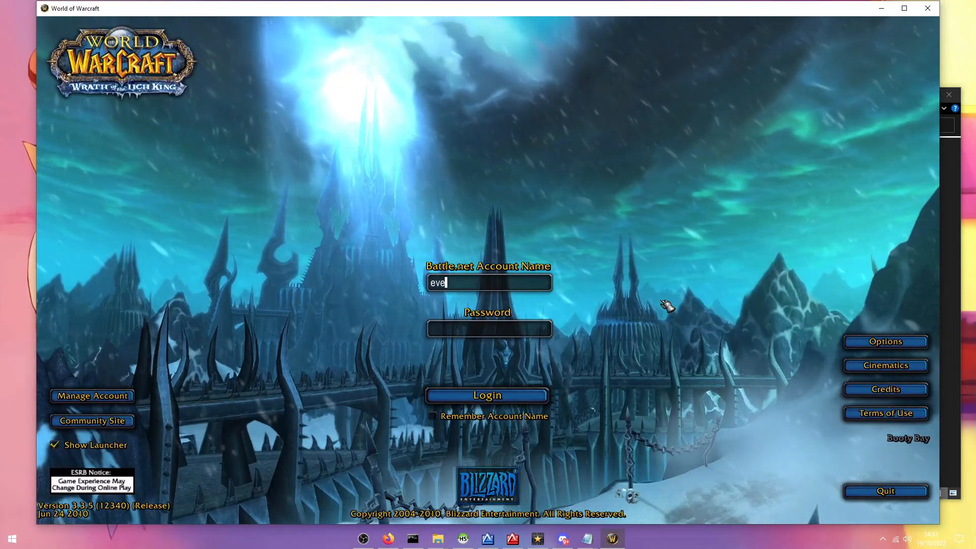
Step: Turn off AVG's Enhanced Firewall from its security window
{"action": "left_click", "coordinate": [487, 394]}
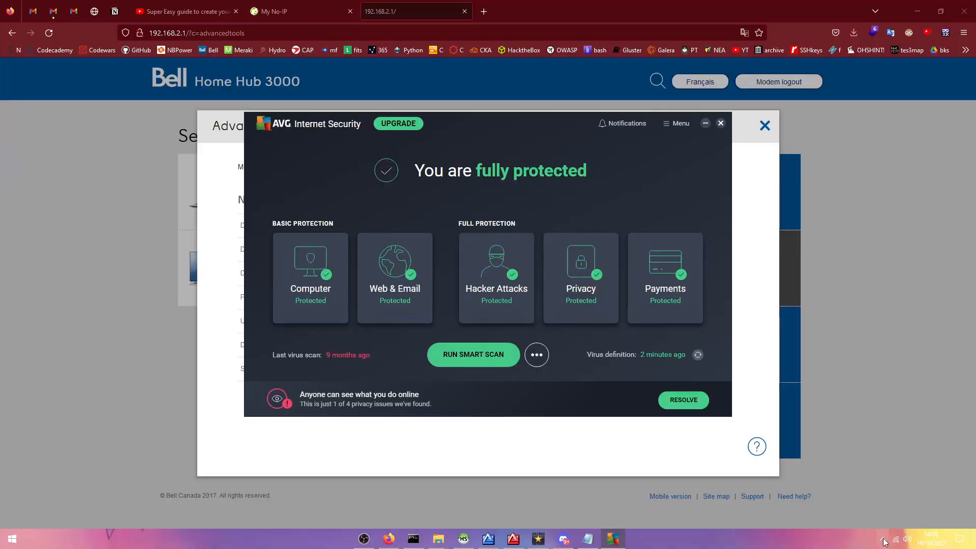
{"action": "left_click", "coordinate": [884, 539]}
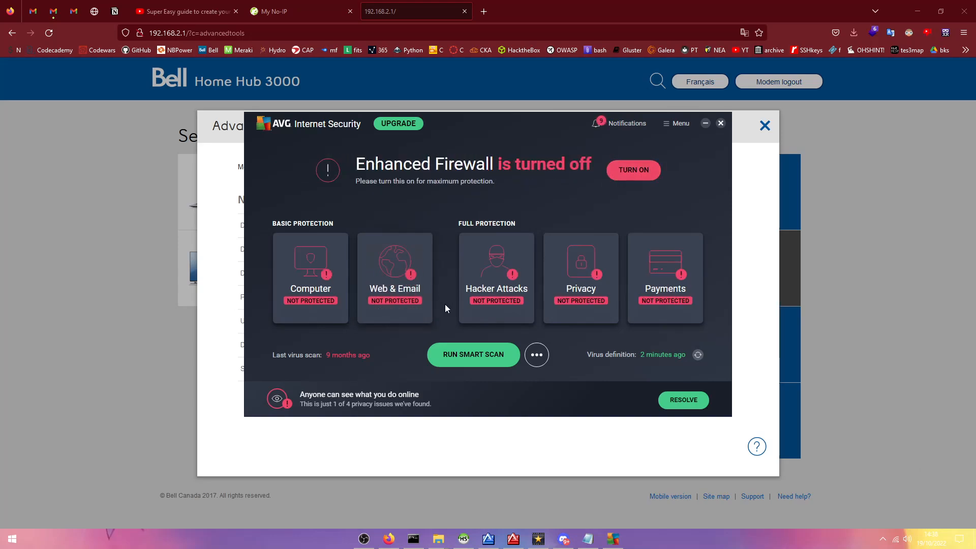
{"action": "mouse_move", "coordinate": [539, 539]}
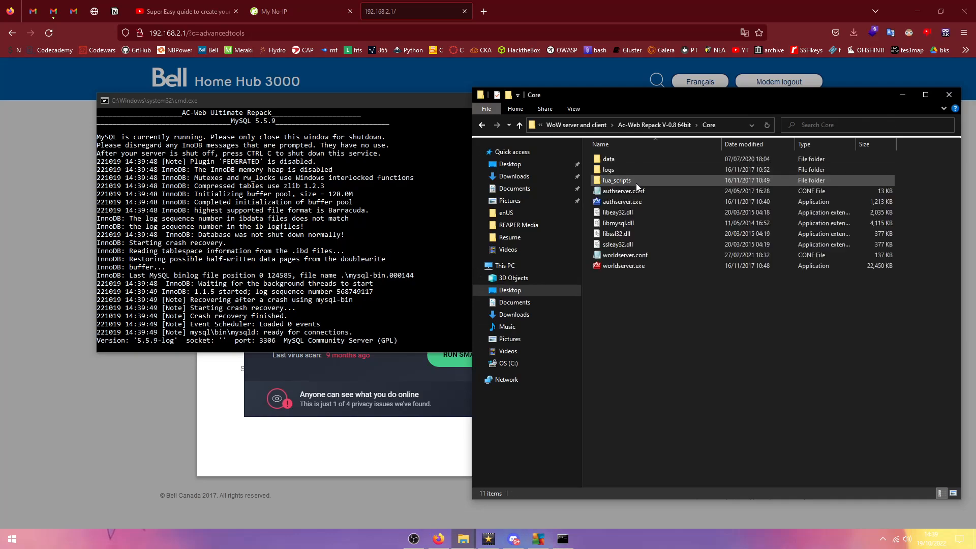
Step: Relaunch authserver with firewall access allowed, then start Wow.exe from the client folder
{"action": "double_click", "coordinate": [622, 201]}
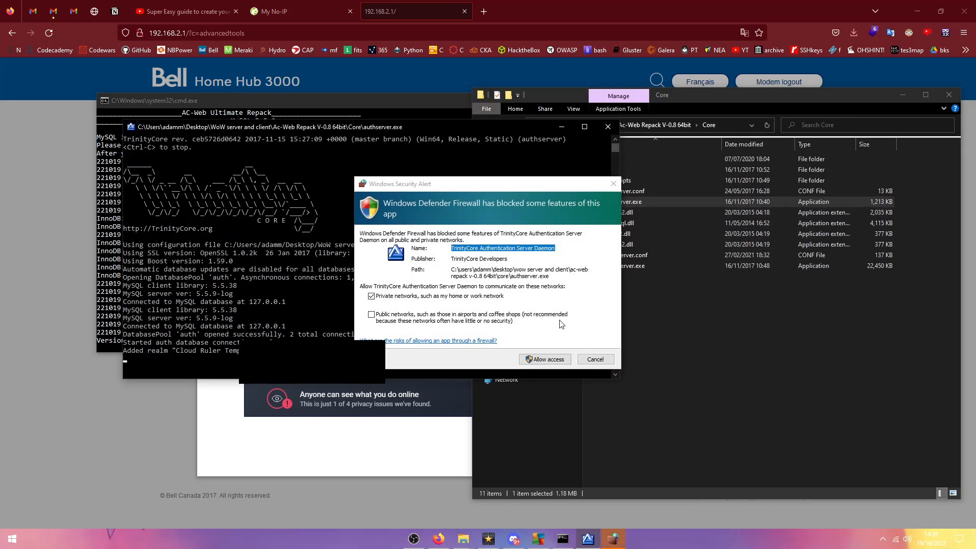
{"action": "left_click", "coordinate": [370, 313]}
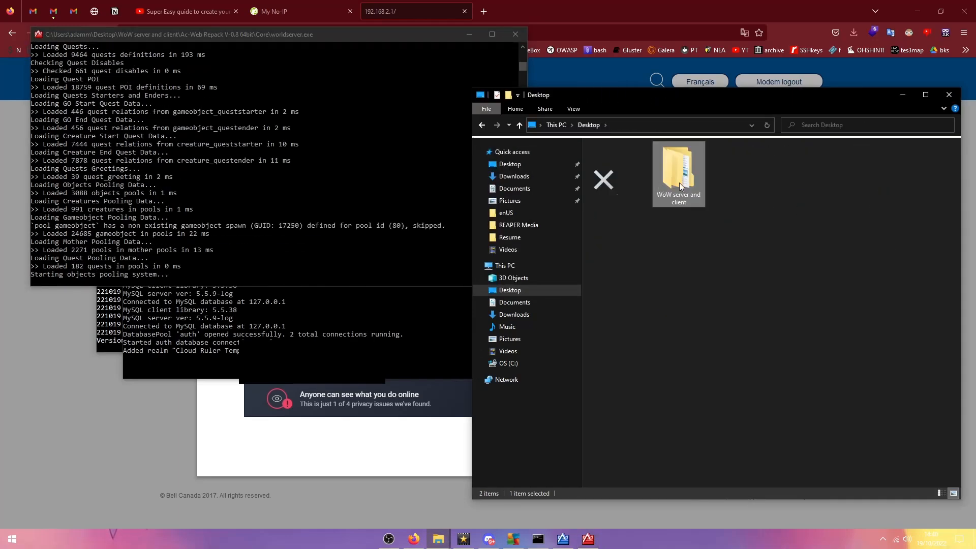
{"action": "double_click", "coordinate": [679, 168]}
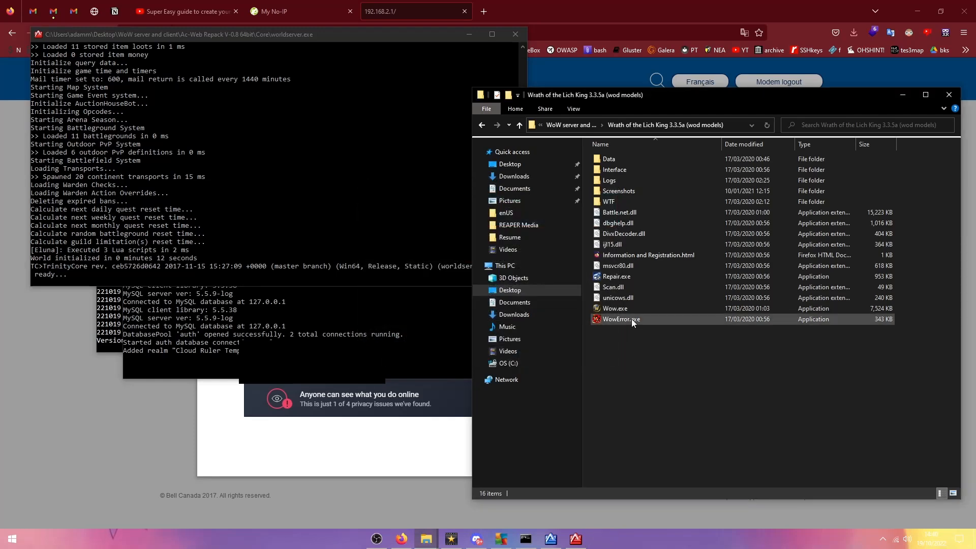
{"action": "double_click", "coordinate": [616, 308]}
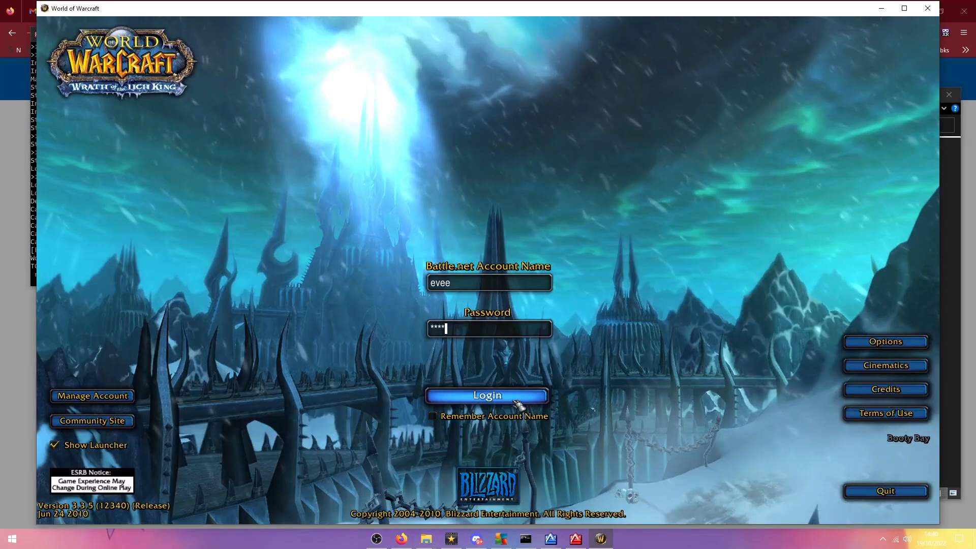
Step: Log in, create the Troll Warrior 'Hort' on Cloud Ruler Temple and enter the world
{"action": "left_click", "coordinate": [487, 395]}
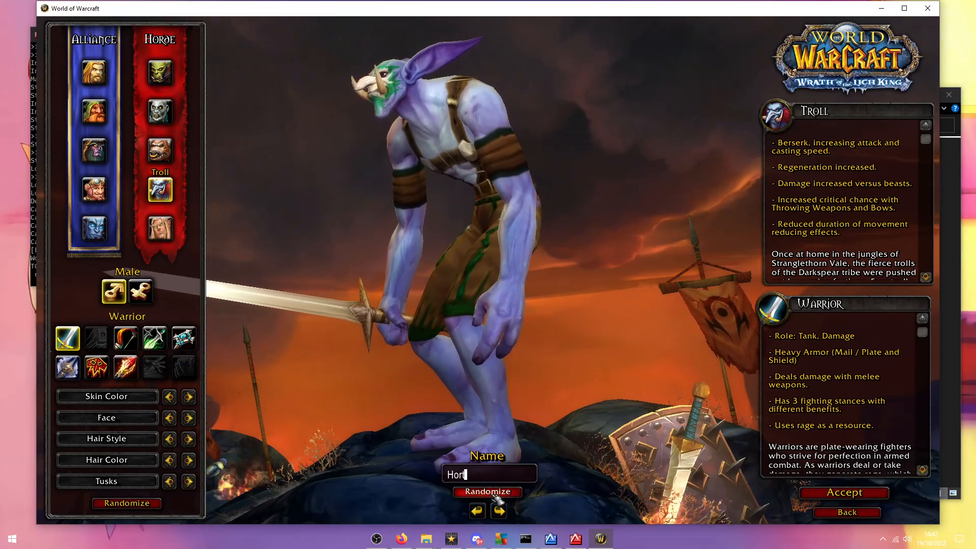
{"action": "left_click", "coordinate": [844, 492]}
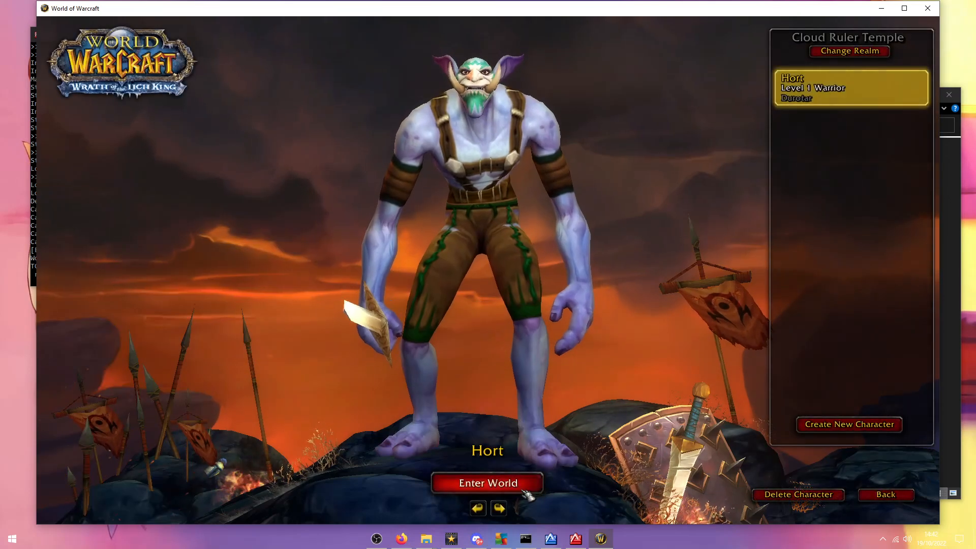
{"action": "left_click", "coordinate": [487, 482]}
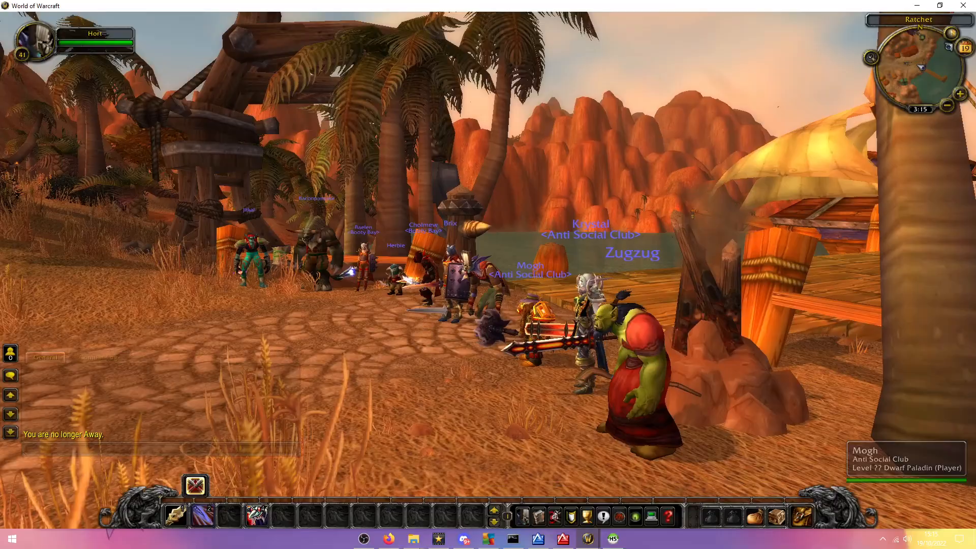